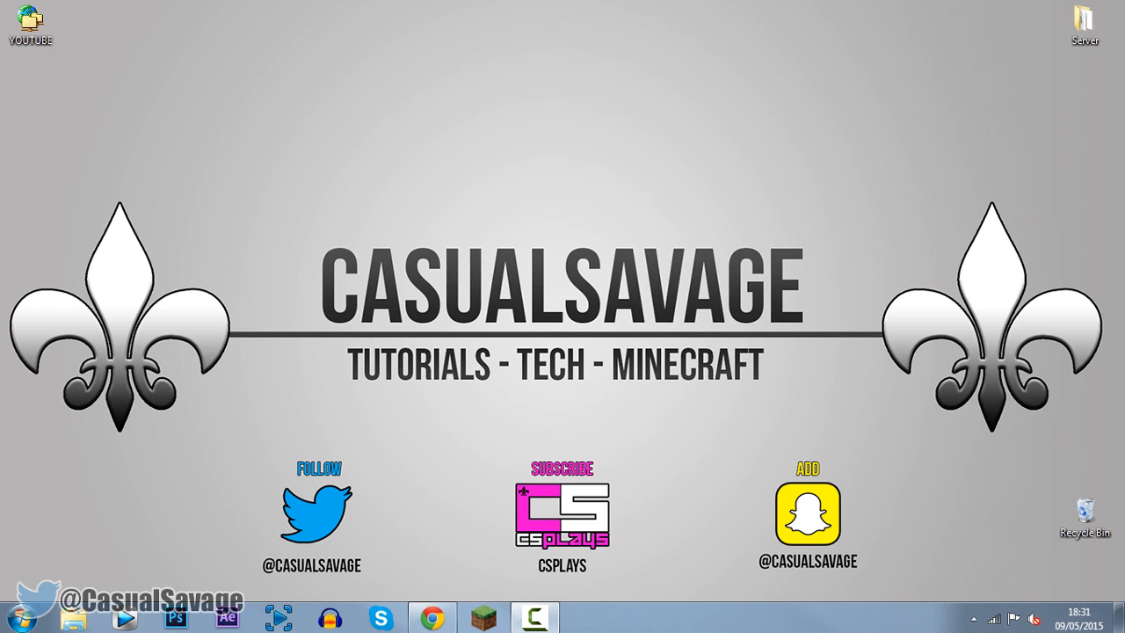
- Open the ThemeMyPC Windows 10 Transformation Pack 3.0 page and scroll to the 10TP3.zip download link
{"action": "left_click", "coordinate": [431, 617]}
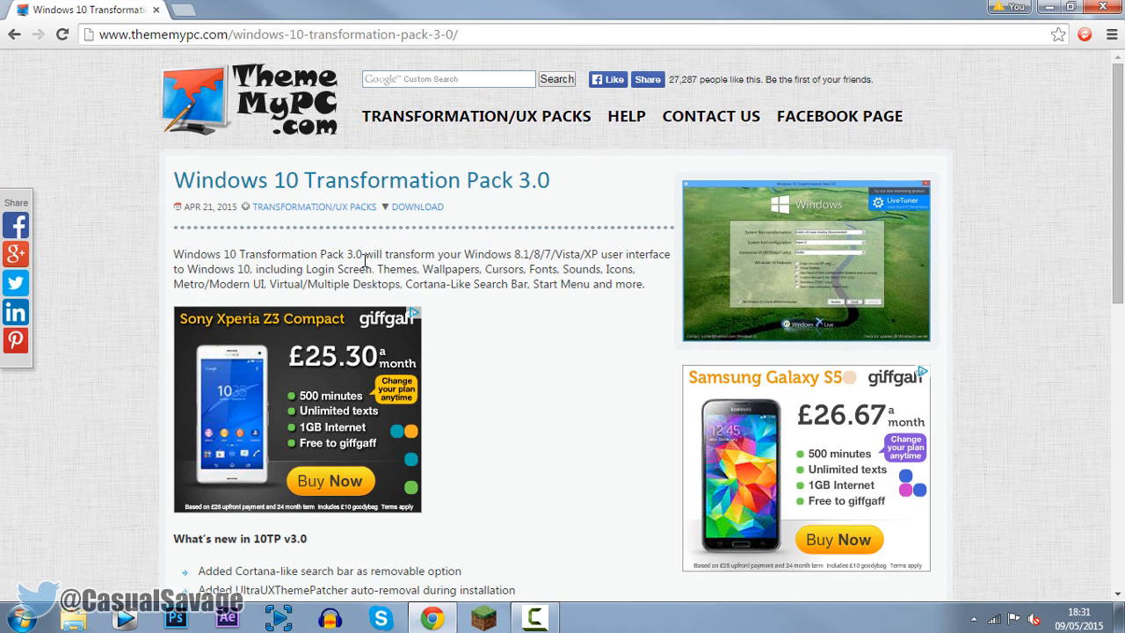
{"action": "mouse_move", "coordinate": [239, 200]}
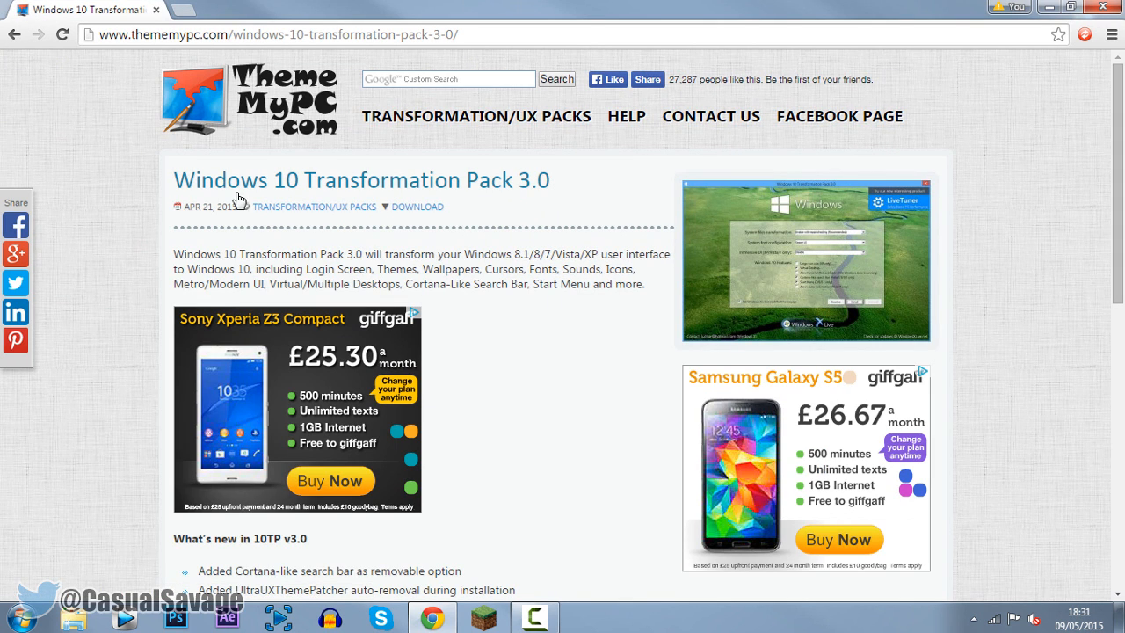
{"action": "mouse_move", "coordinate": [487, 253]}
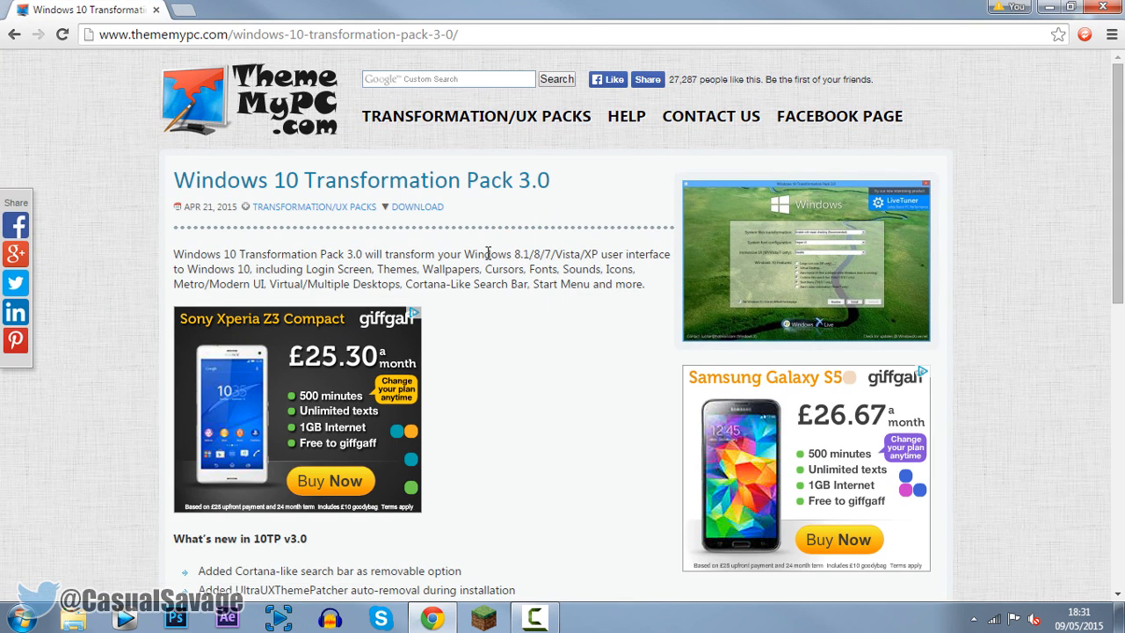
{"action": "left_click_drag", "start_coordinate": [472, 254], "coordinate": [593, 254]}
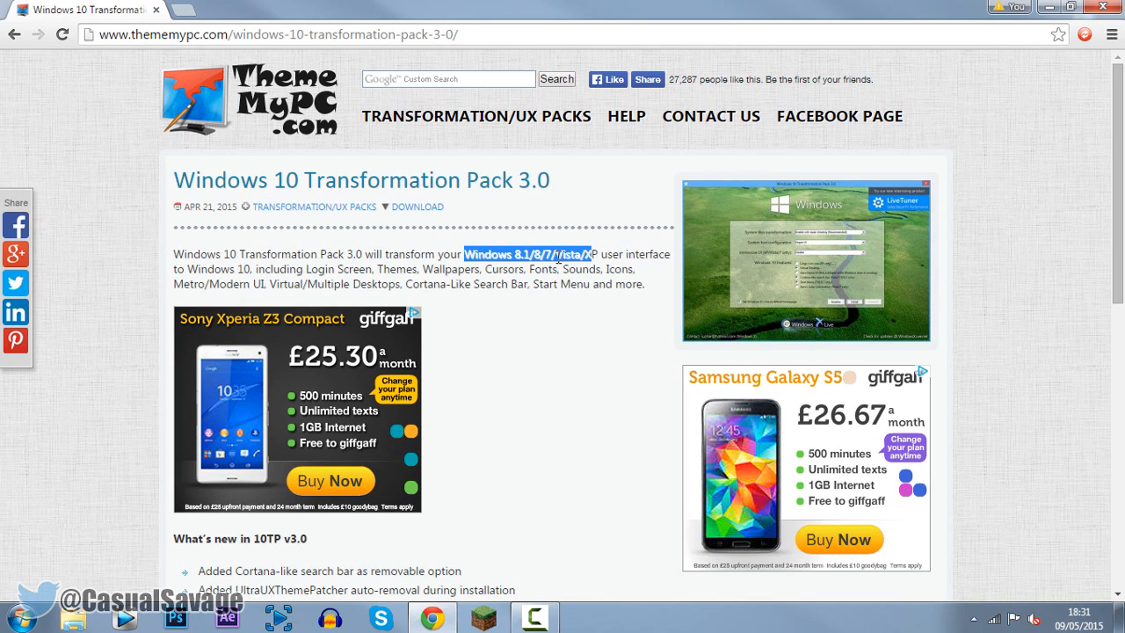
{"action": "left_click", "coordinate": [597, 254]}
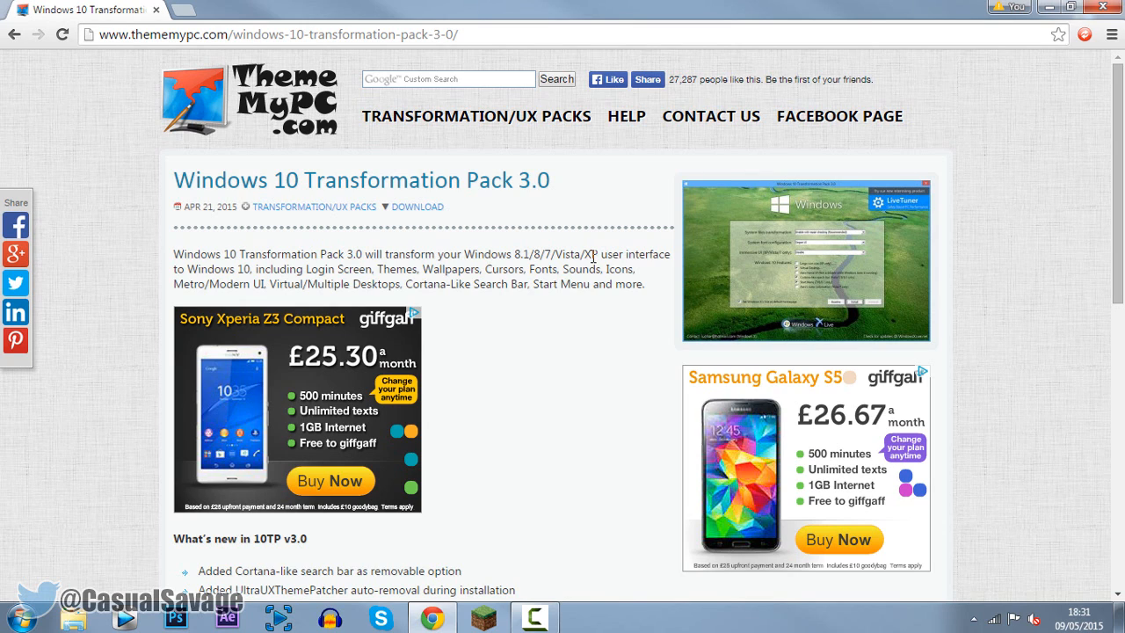
{"action": "mouse_move", "coordinate": [554, 314]}
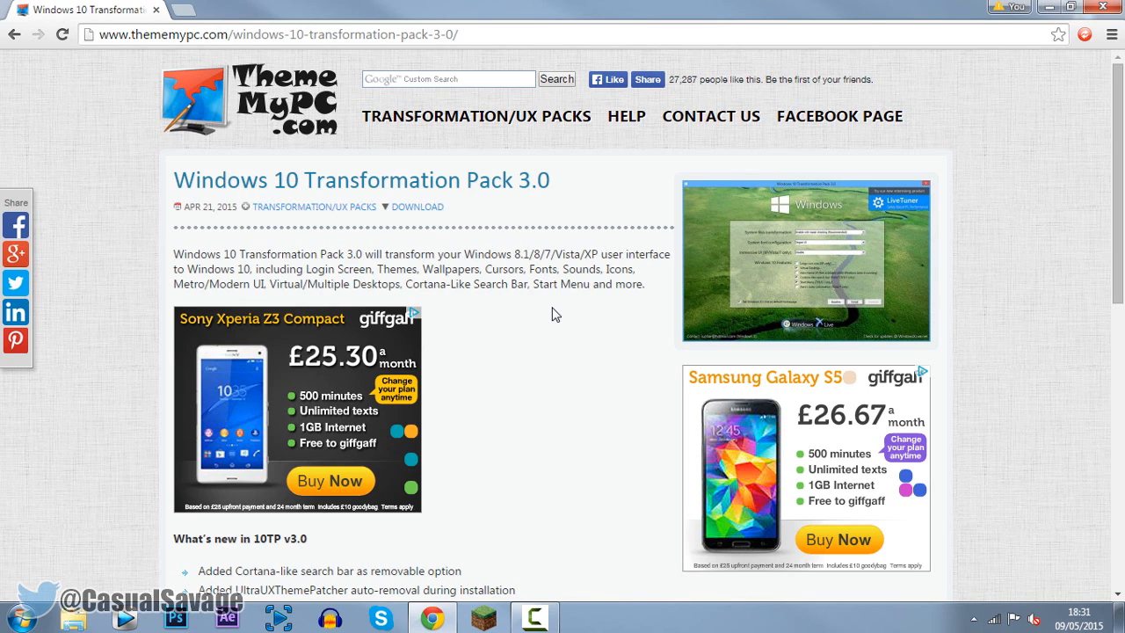
{"action": "scroll", "scroll_direction": "down", "scroll_amount": 3}
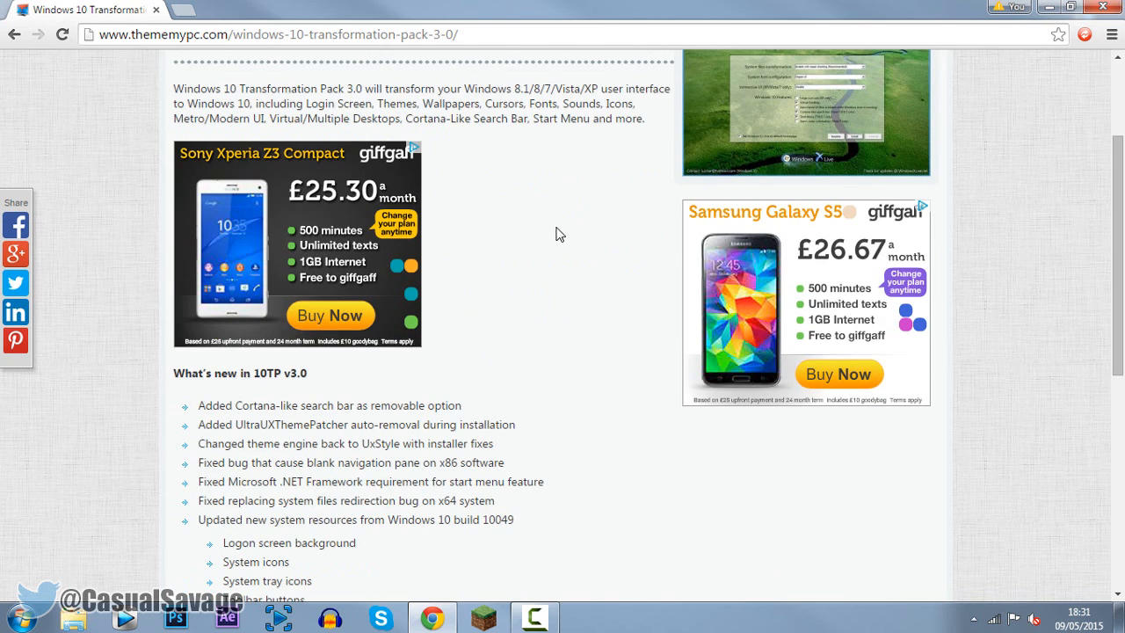
{"action": "scroll", "scroll_direction": "down", "scroll_amount": 3}
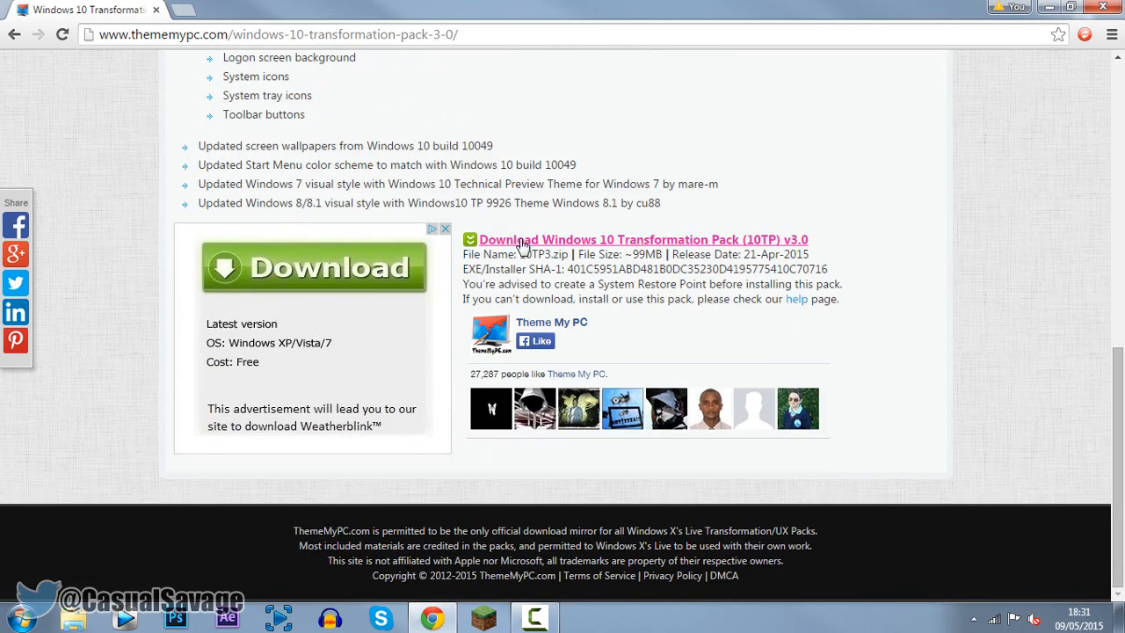
{"action": "left_click", "coordinate": [642, 239]}
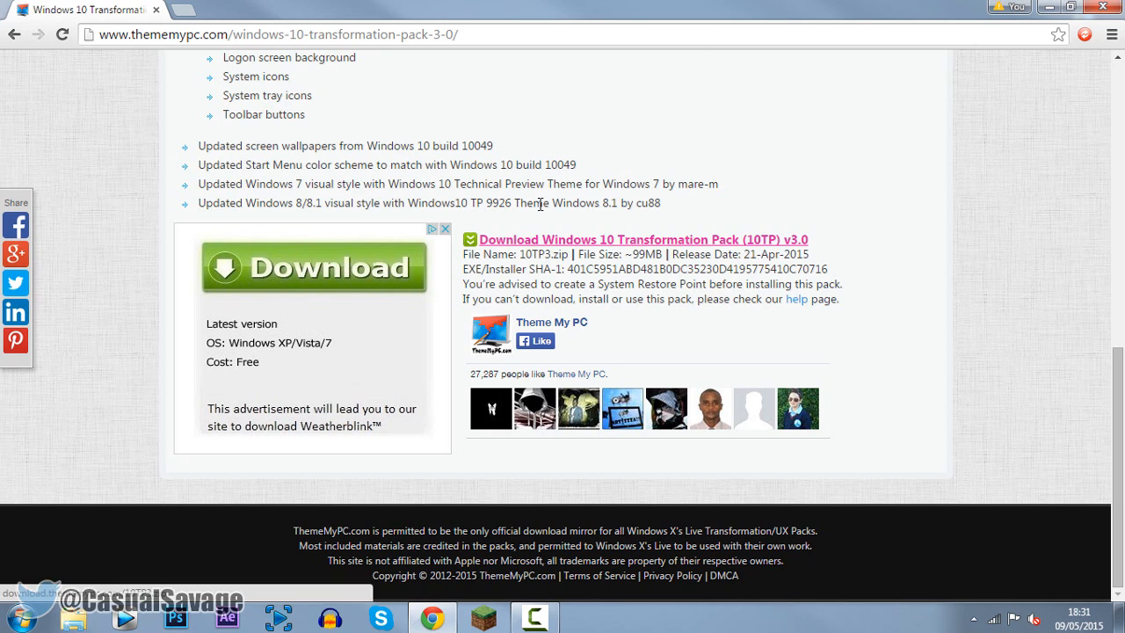
{"action": "left_click", "coordinate": [640, 239]}
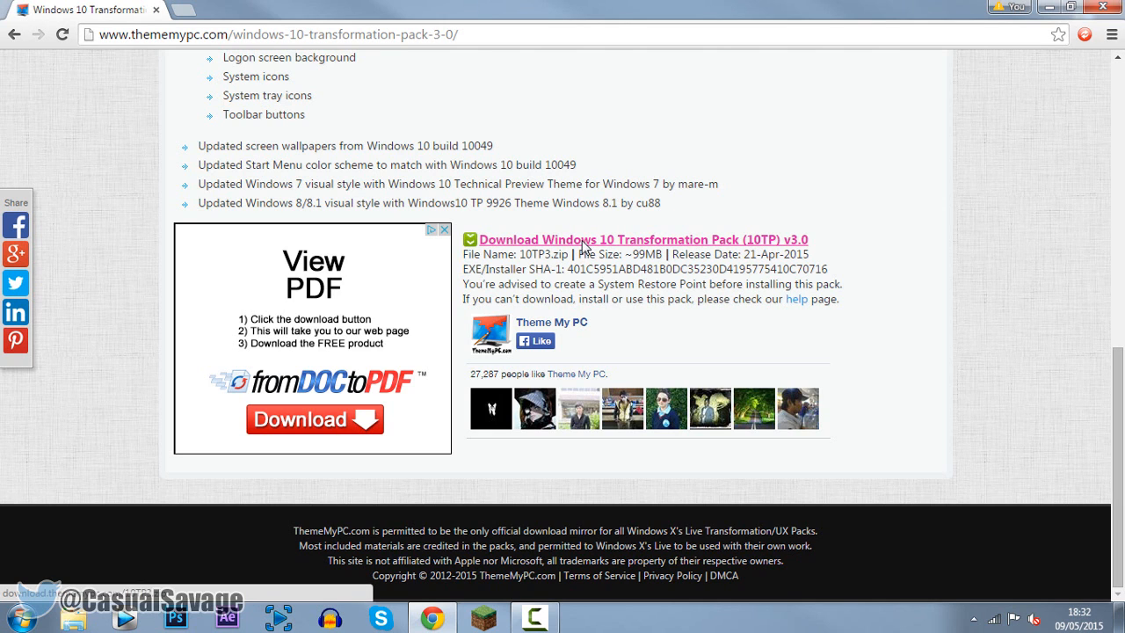
- Start downloading 10TP3.zip, then cancel the Save As since the archive already exists
{"action": "left_click", "coordinate": [641, 239]}
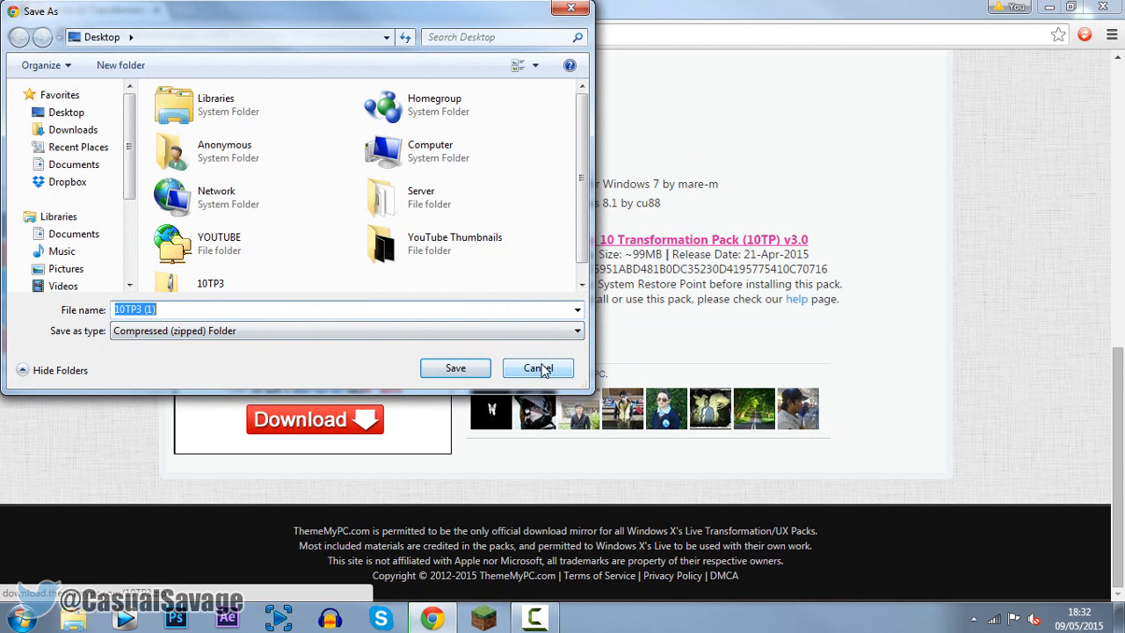
{"action": "left_click", "coordinate": [538, 367]}
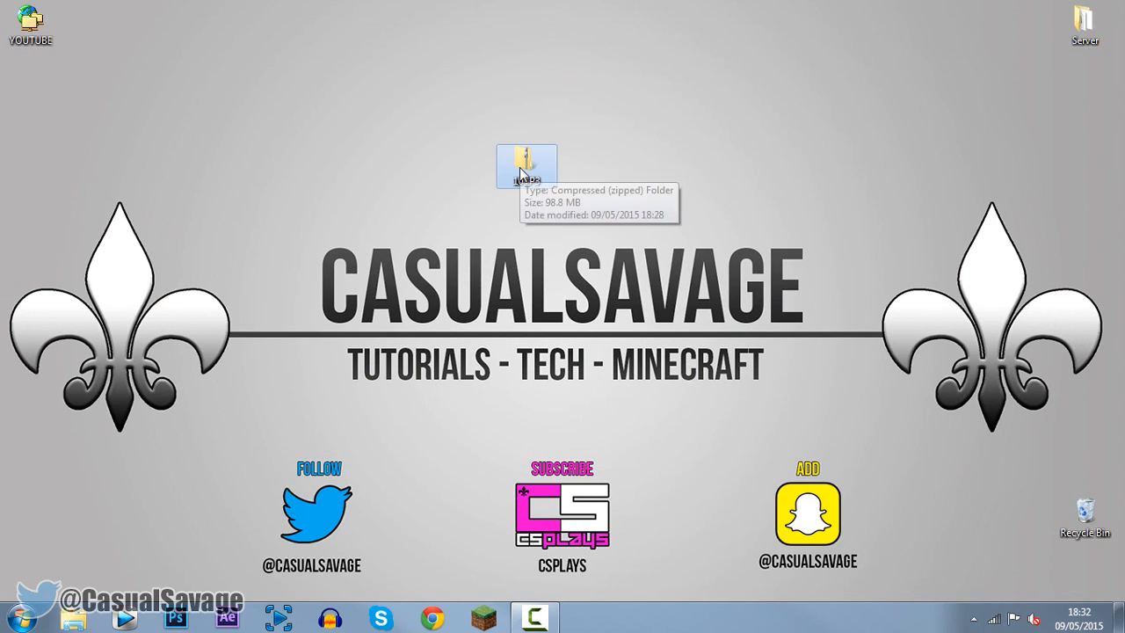
- Extract 10TP3.zip to the desktop and remove the extra Find More website shortcut
{"action": "right_click", "coordinate": [526, 166]}
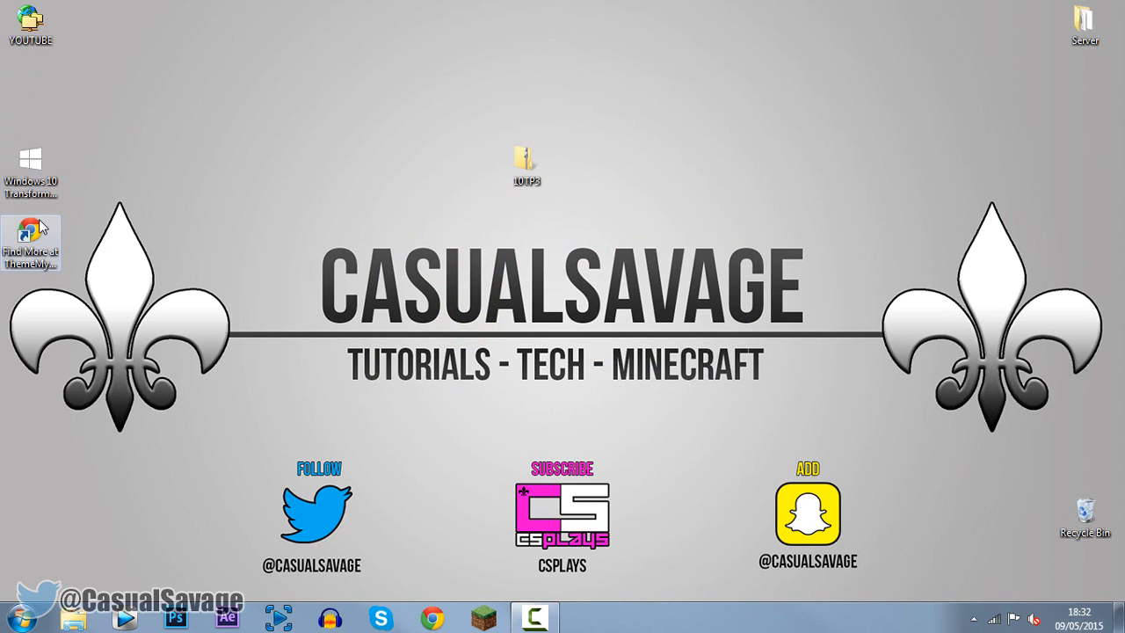
{"action": "mouse_move", "coordinate": [176, 264]}
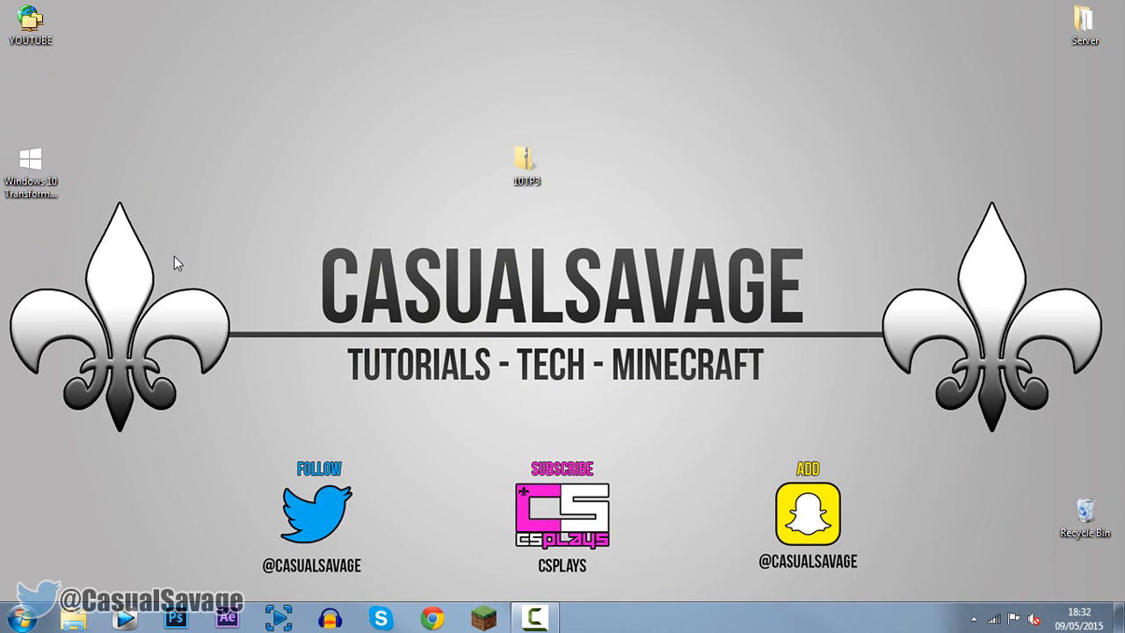
{"action": "left_click_drag", "start_coordinate": [30, 167], "coordinate": [588, 176]}
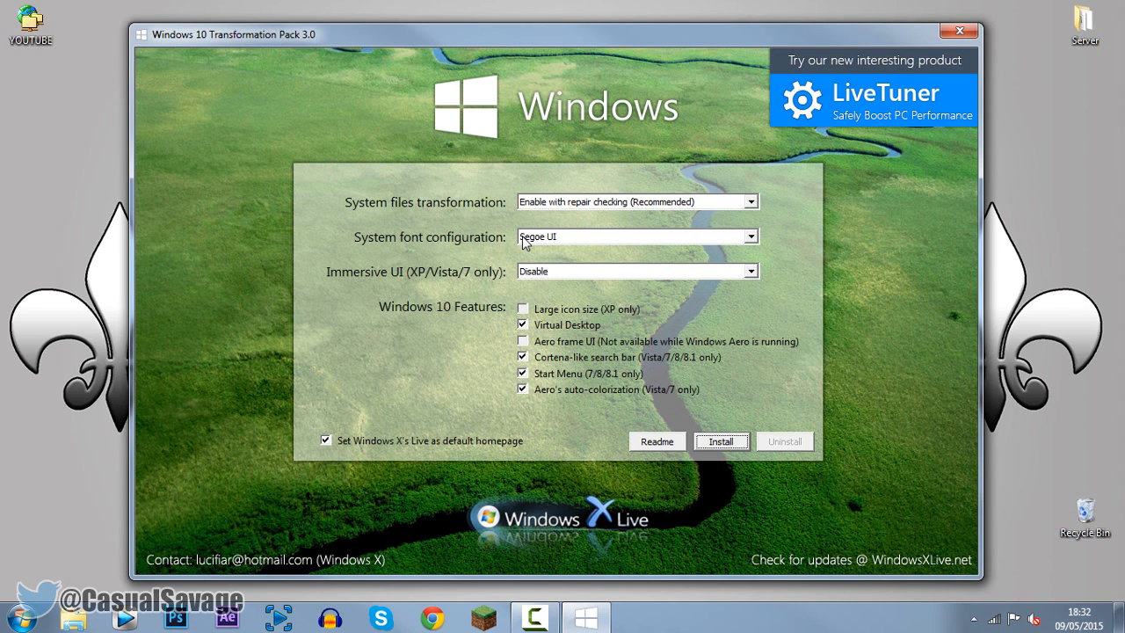
{"action": "mouse_move", "coordinate": [490, 209]}
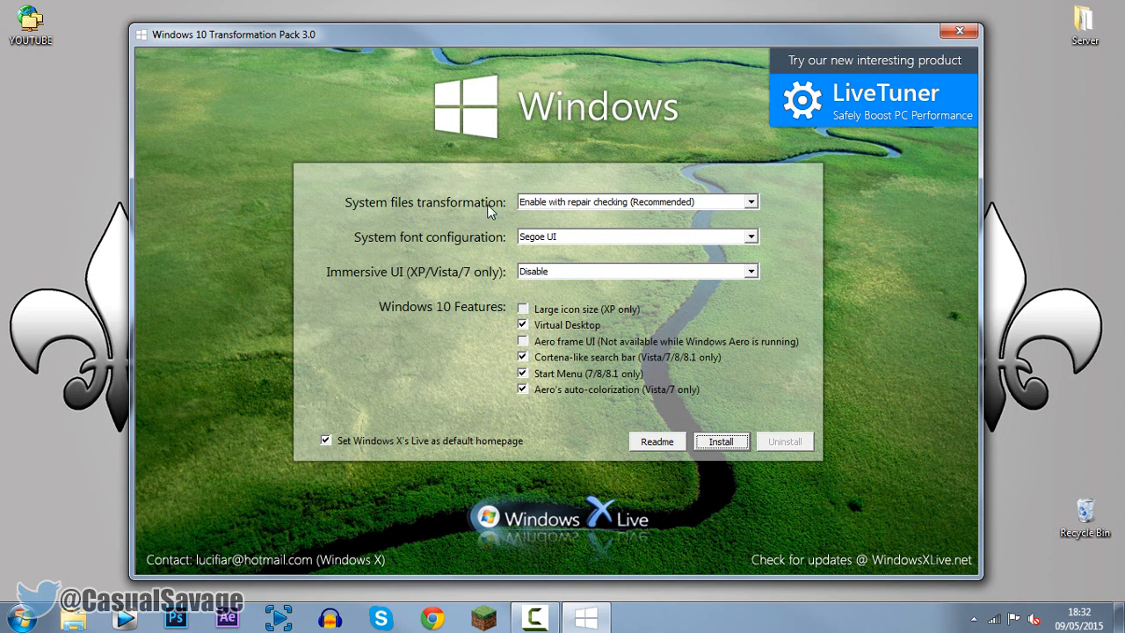
- Keep Segoe UI font and Immersive UI disabled, and uncheck Windows X's Live as default homepage
{"action": "left_click", "coordinate": [633, 201]}
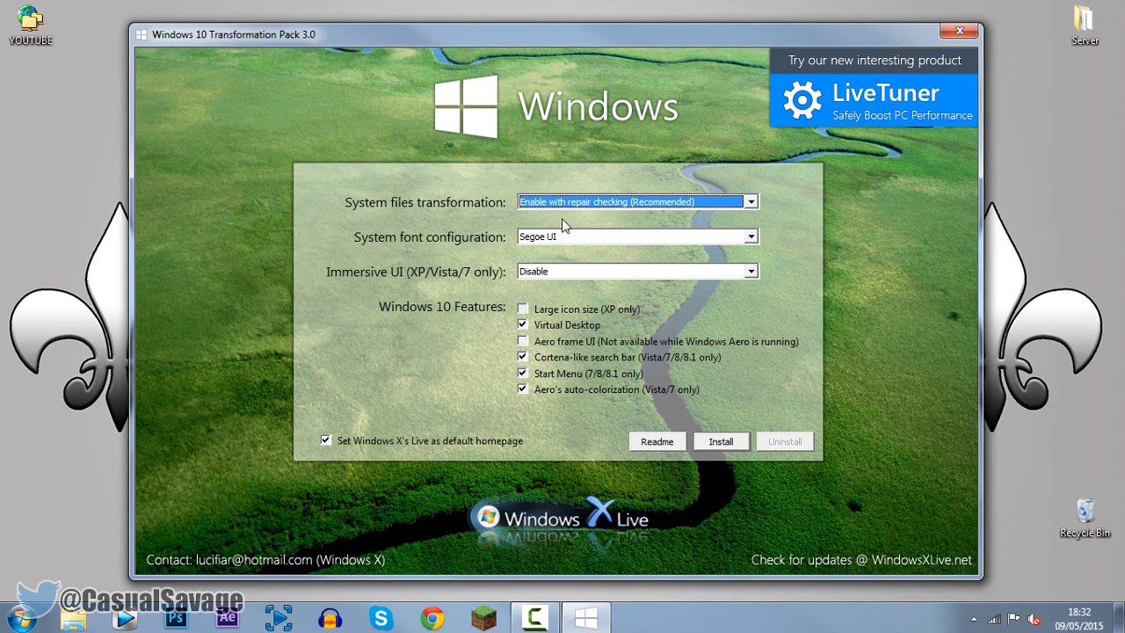
{"action": "left_click", "coordinate": [632, 235]}
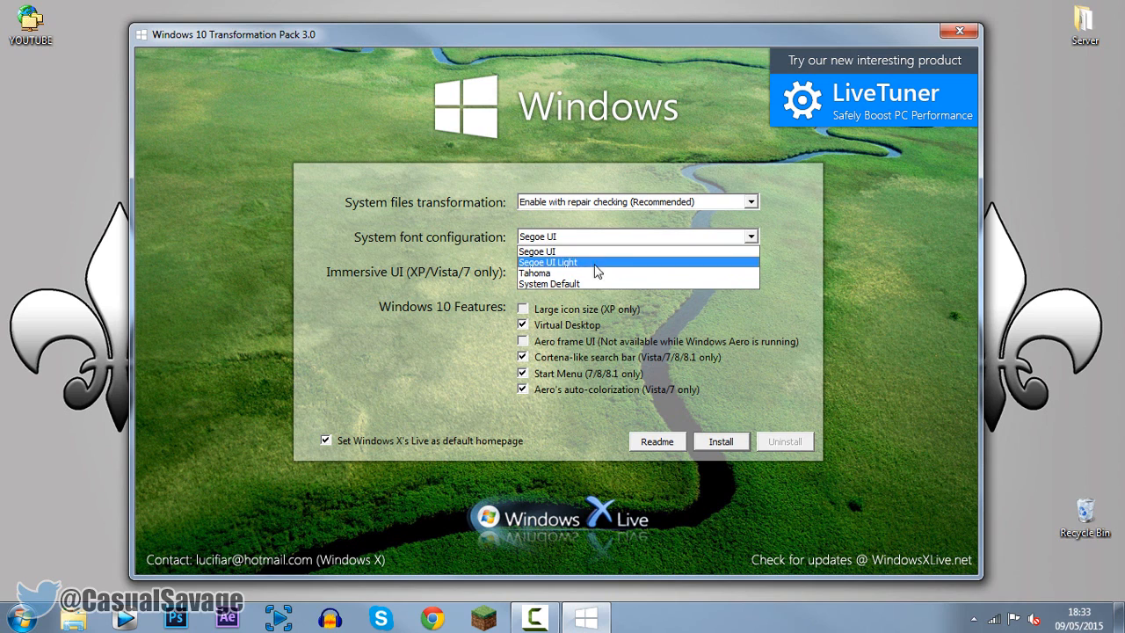
{"action": "mouse_move", "coordinate": [600, 251]}
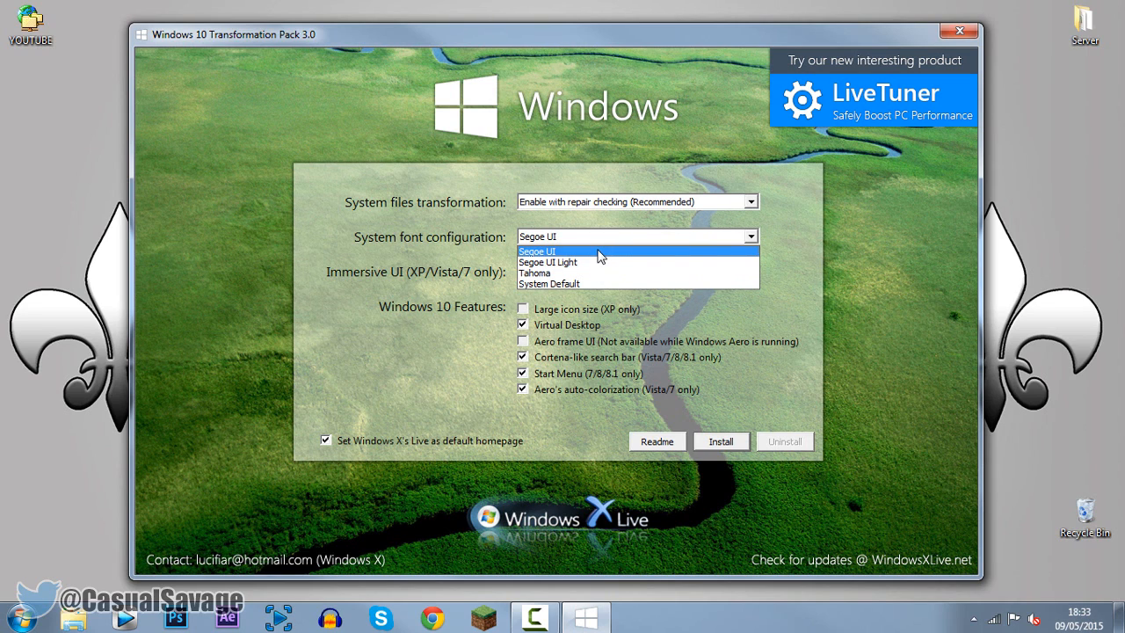
{"action": "left_click", "coordinate": [534, 252]}
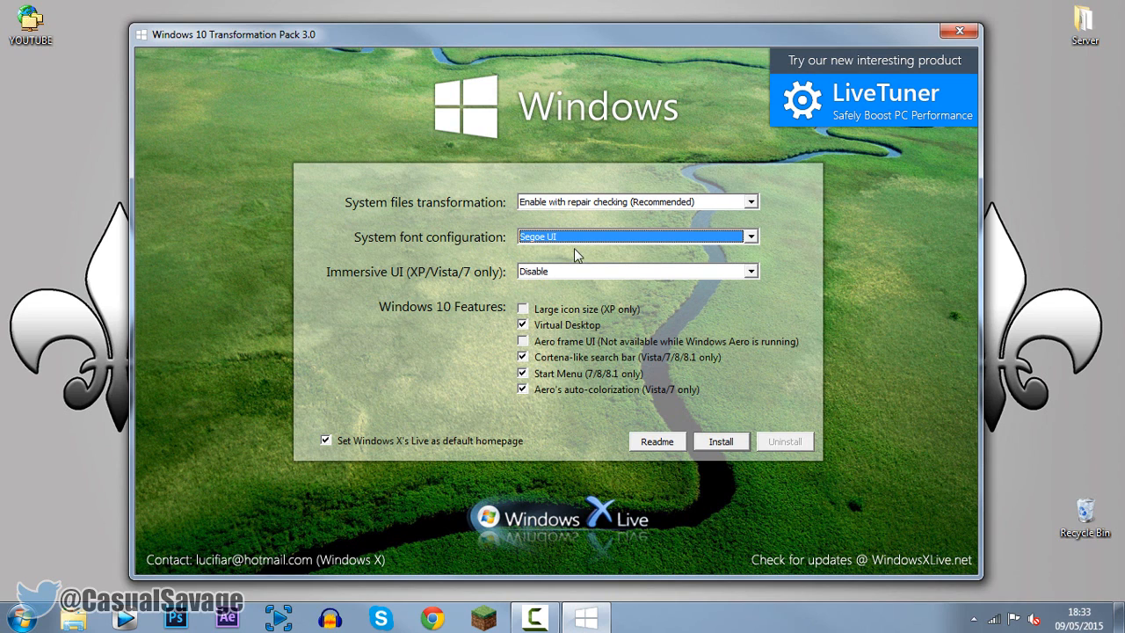
{"action": "mouse_move", "coordinate": [418, 279]}
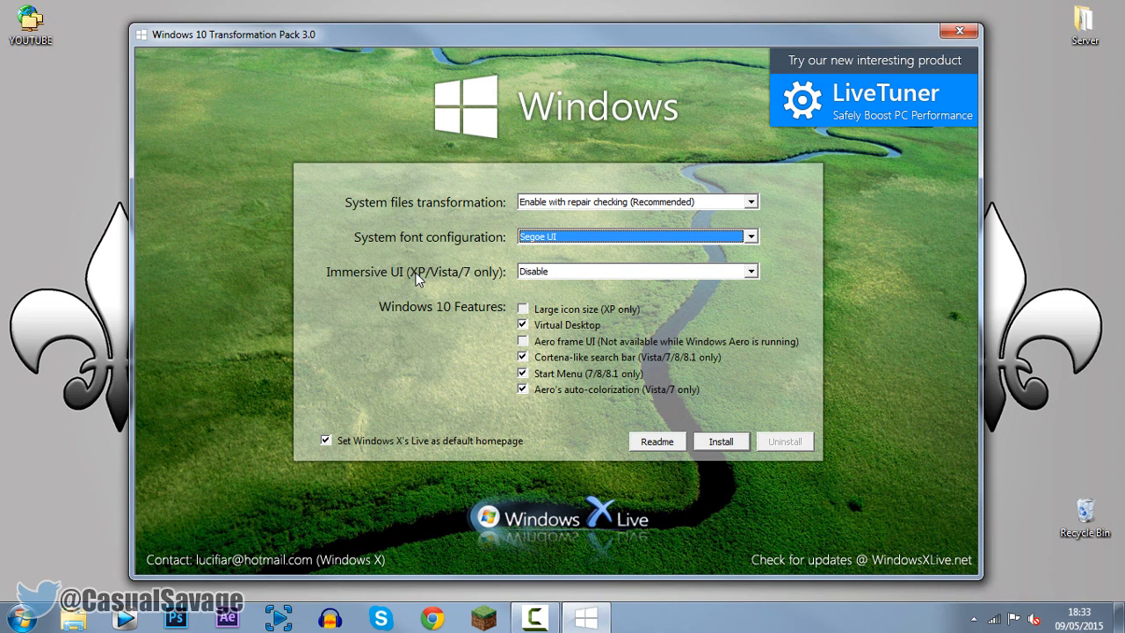
{"action": "mouse_move", "coordinate": [468, 281]}
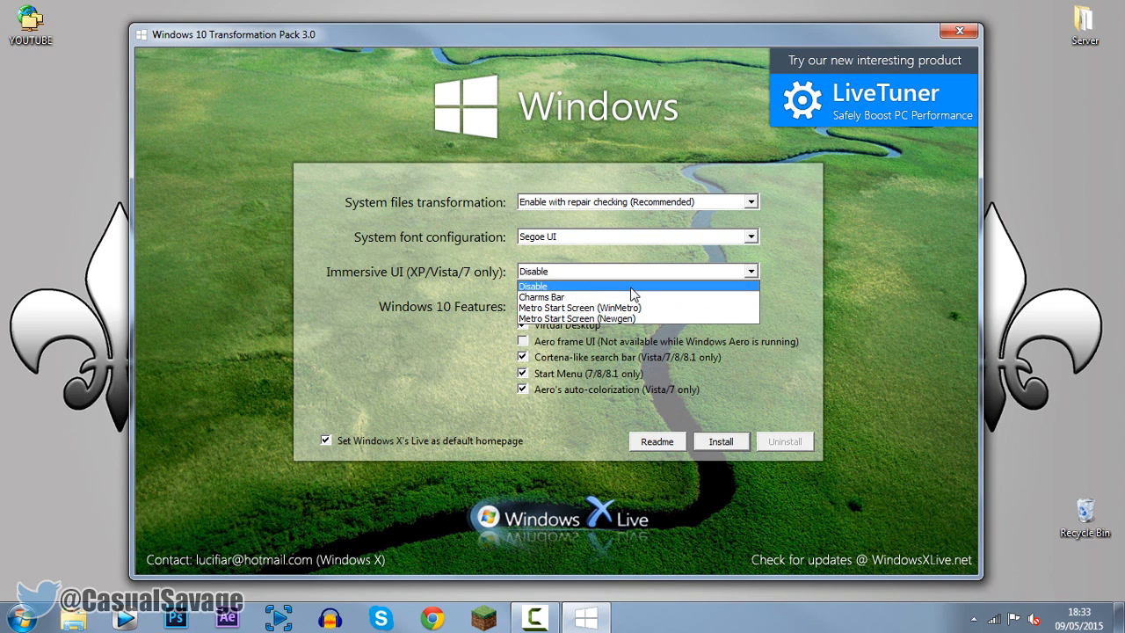
{"action": "left_click", "coordinate": [533, 286]}
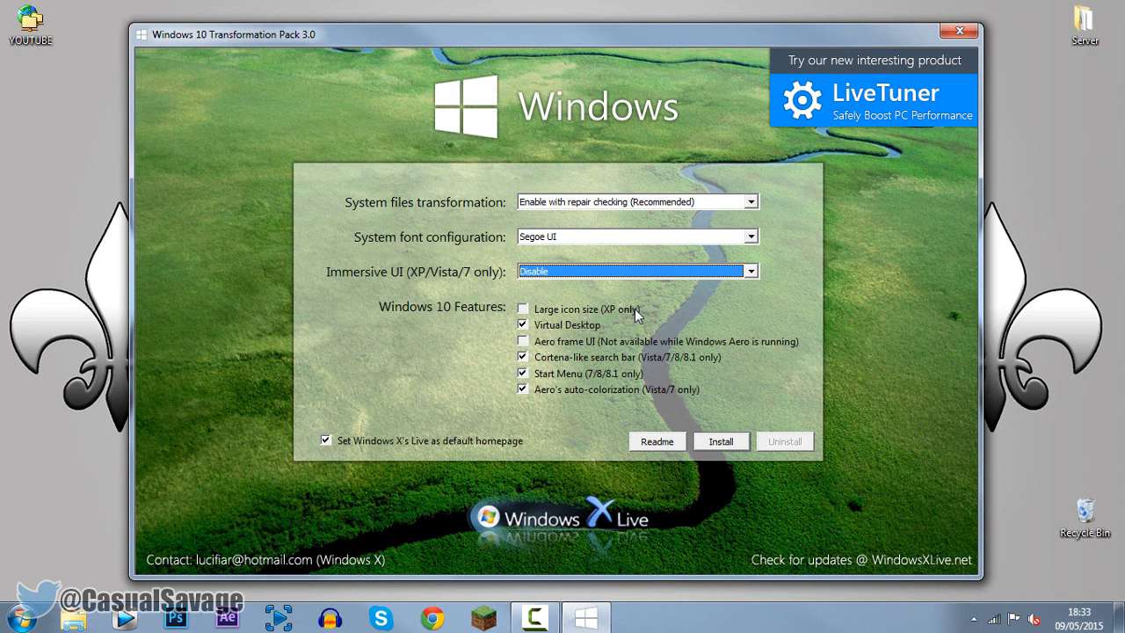
{"action": "mouse_move", "coordinate": [698, 341]}
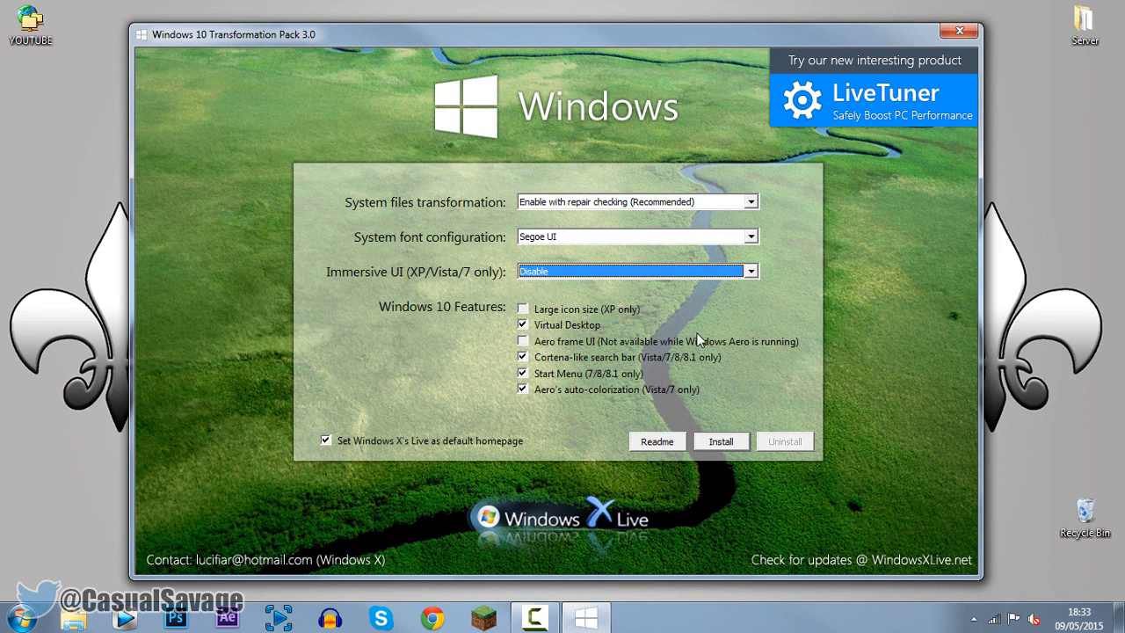
{"action": "mouse_move", "coordinate": [558, 320]}
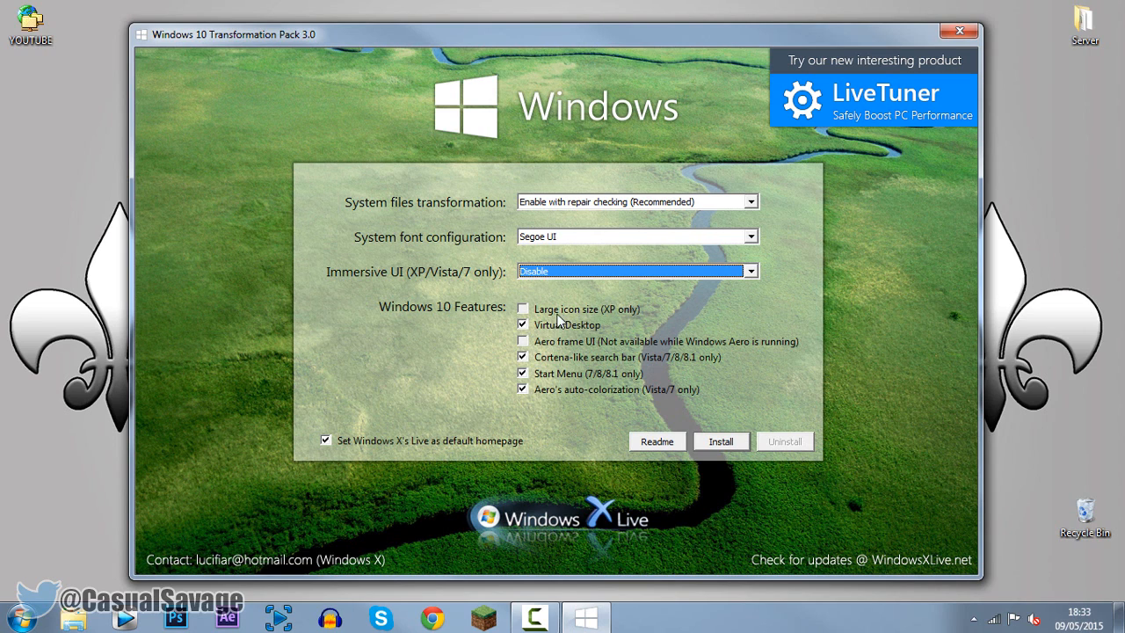
{"action": "mouse_move", "coordinate": [571, 329]}
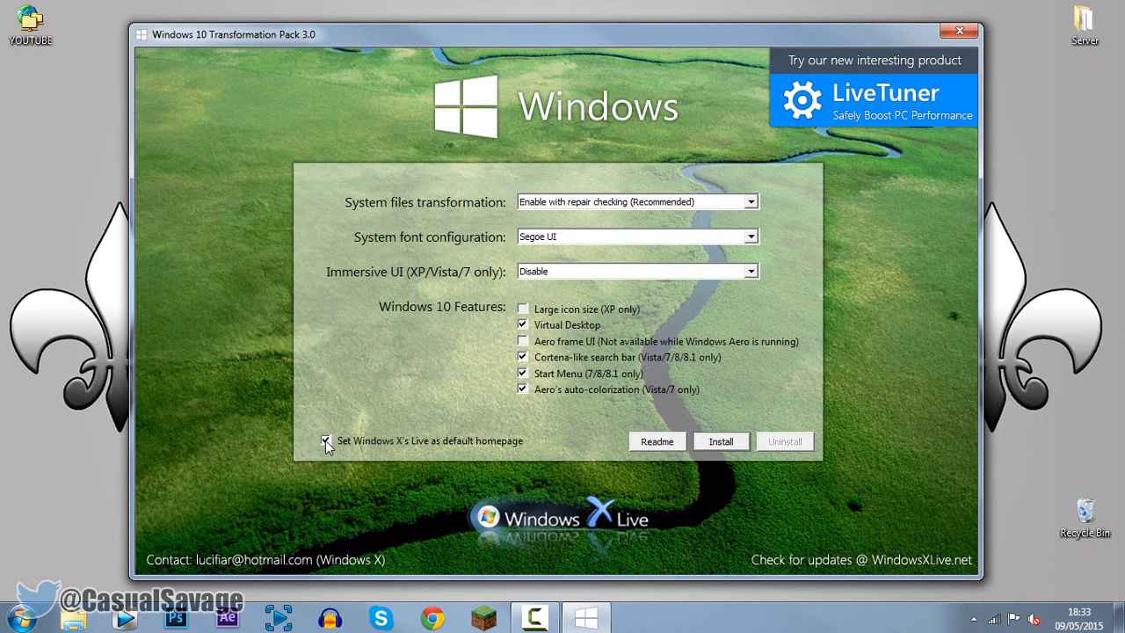
{"action": "left_click", "coordinate": [327, 440]}
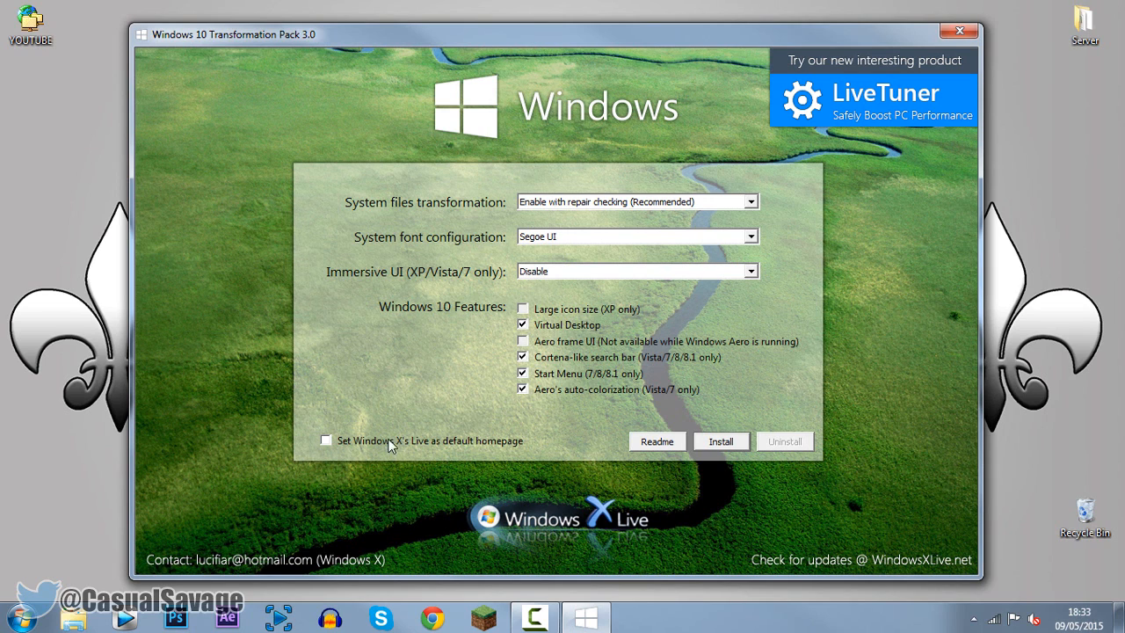
{"action": "mouse_move", "coordinate": [645, 255]}
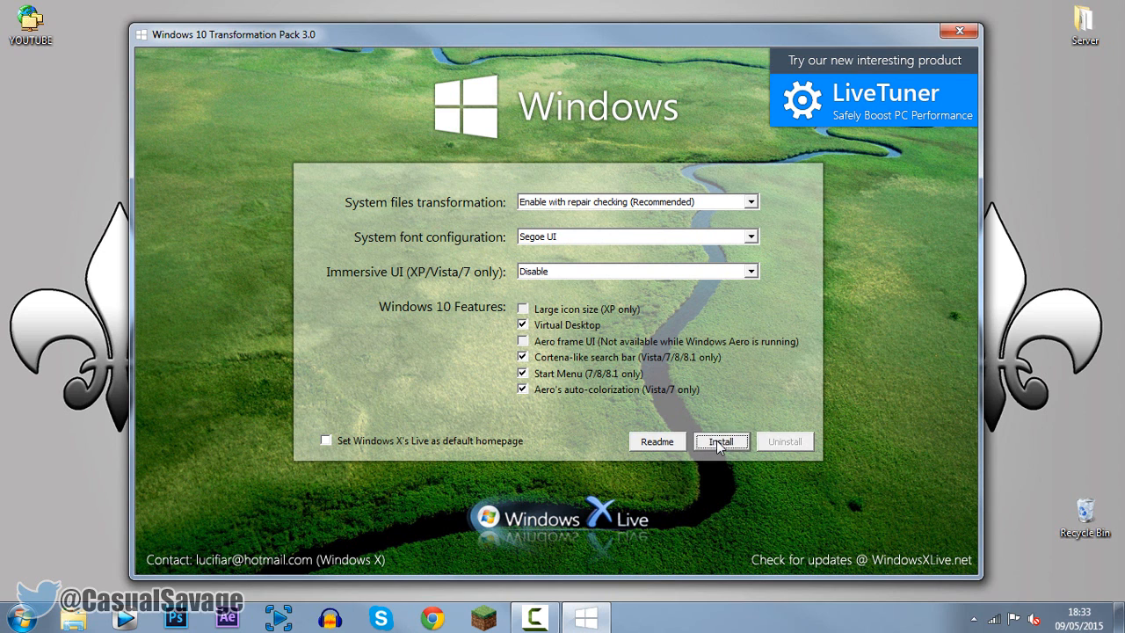
- Install the pack, accept the UltraUXThemePatcher conflict notice, and agree to restart
{"action": "left_click", "coordinate": [719, 440]}
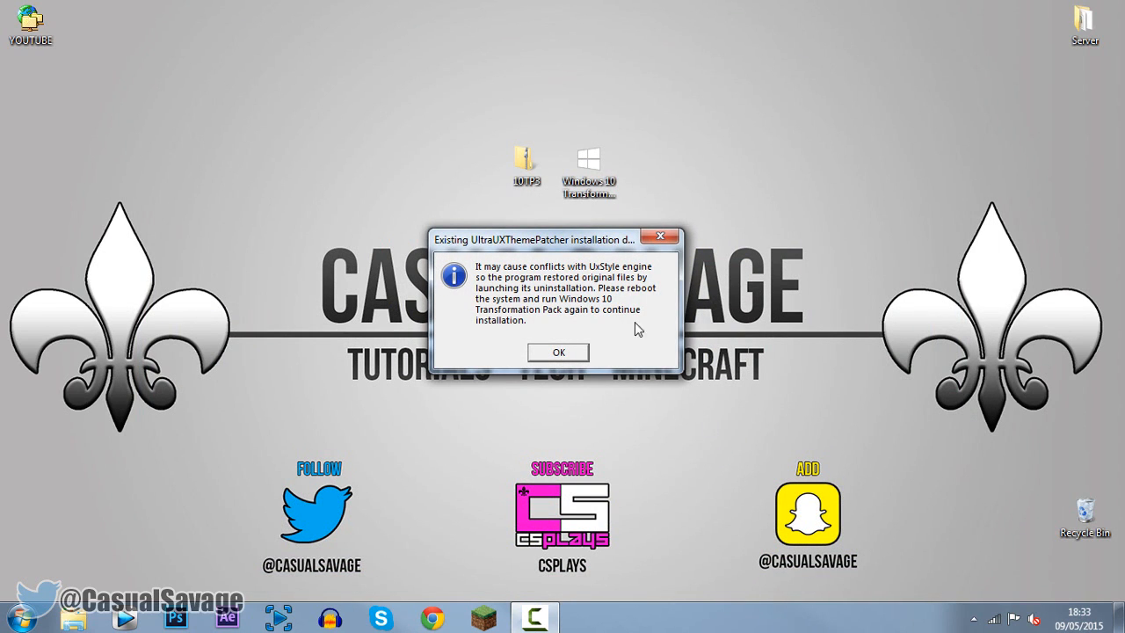
{"action": "mouse_move", "coordinate": [605, 275]}
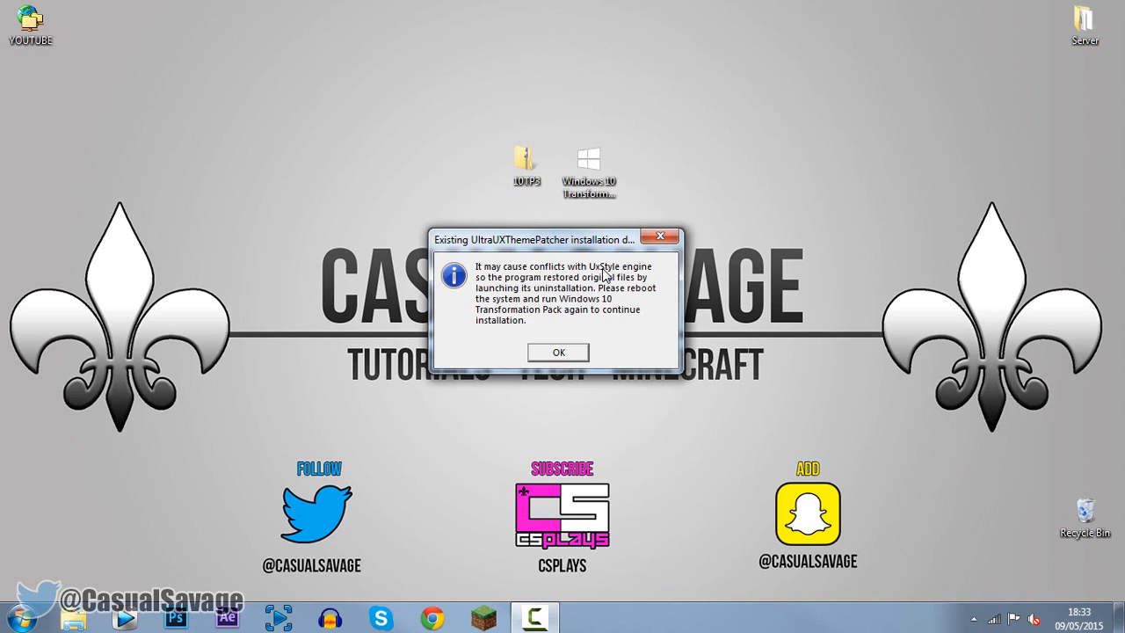
{"action": "mouse_move", "coordinate": [585, 304]}
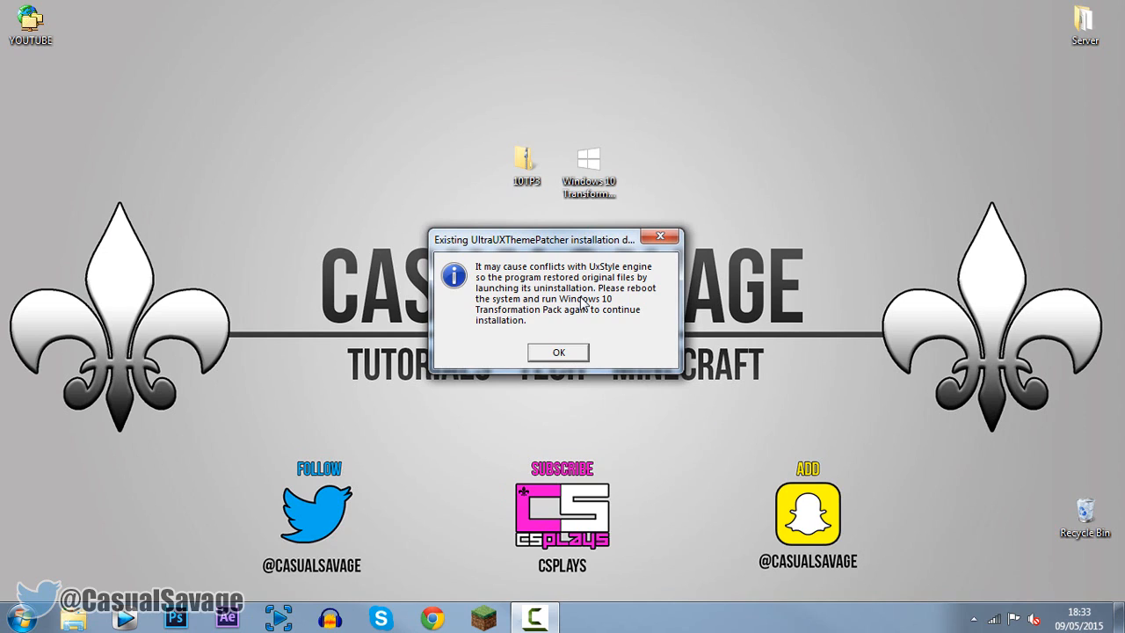
{"action": "mouse_move", "coordinate": [579, 301]}
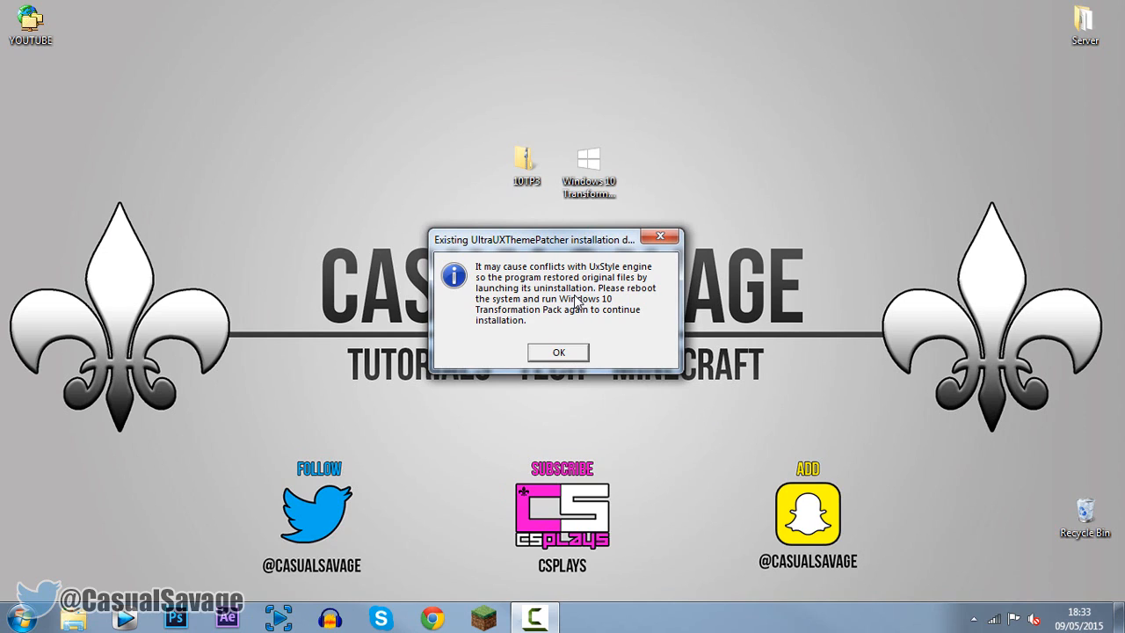
{"action": "mouse_move", "coordinate": [562, 314]}
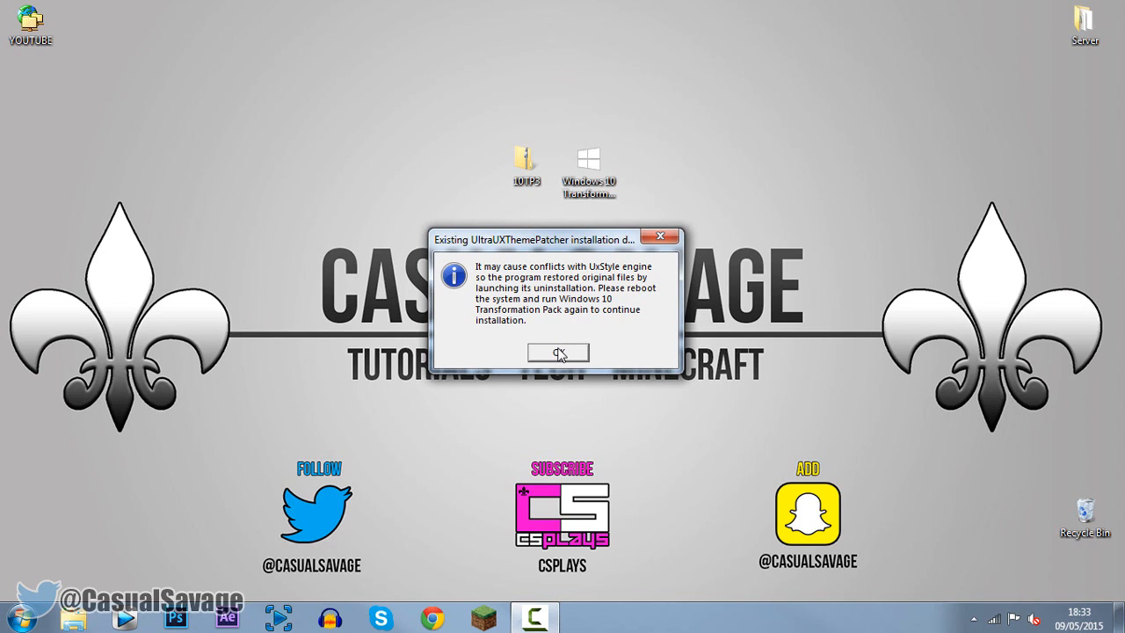
{"action": "left_click", "coordinate": [558, 352]}
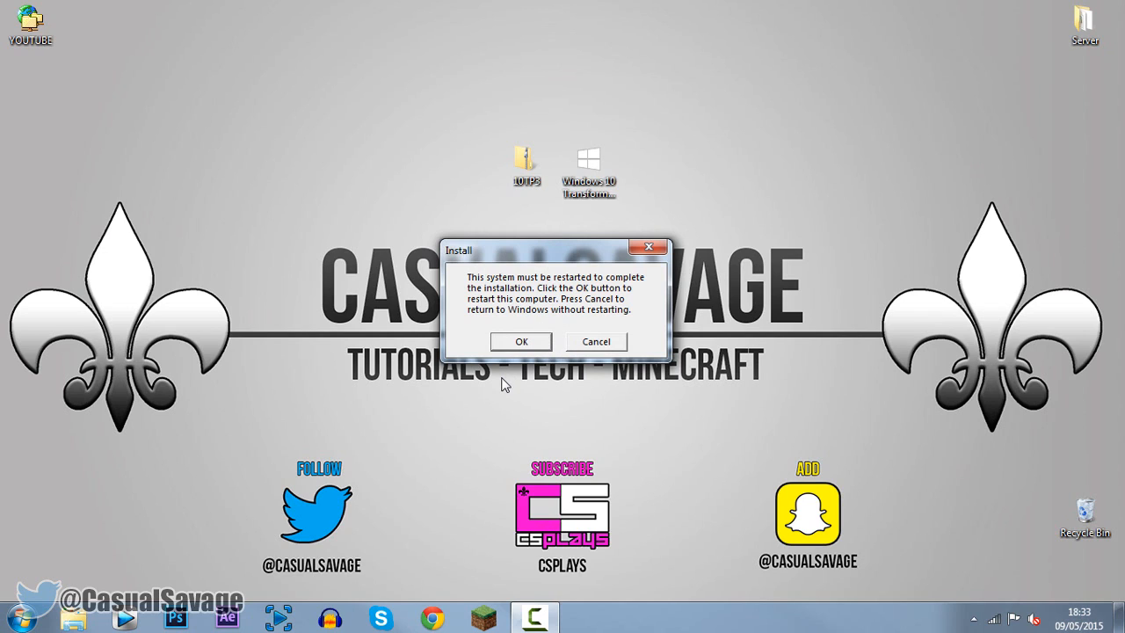
{"action": "left_click", "coordinate": [595, 341]}
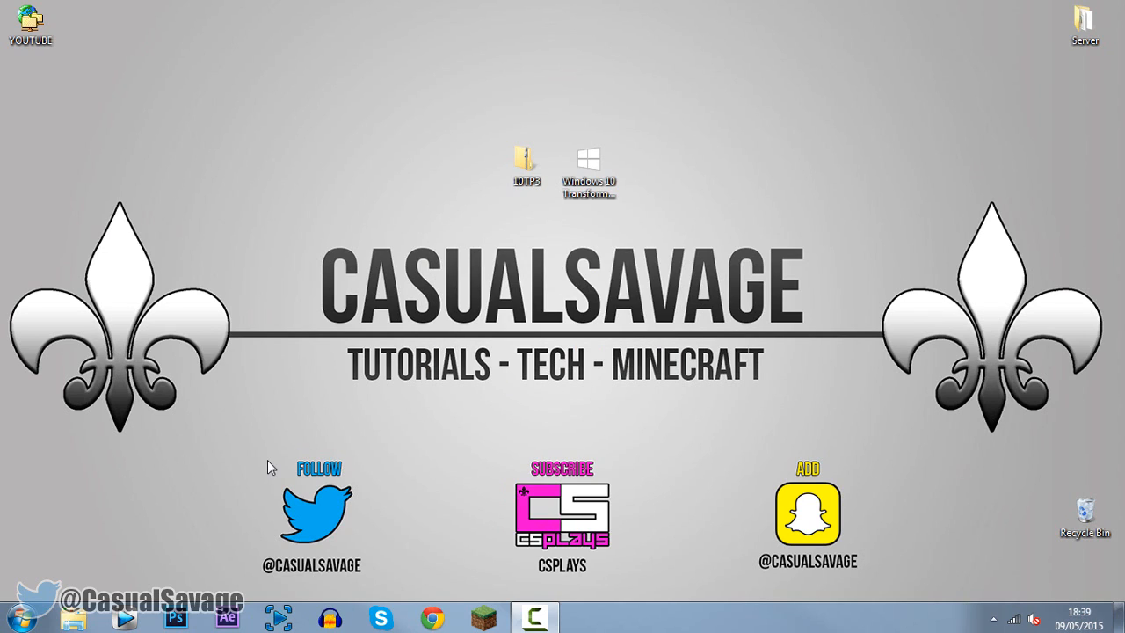
- Relaunch Windows 10 Transformation Pack 3.0 from the desktop and uncheck the default-homepage option again
{"action": "left_click", "coordinate": [588, 161]}
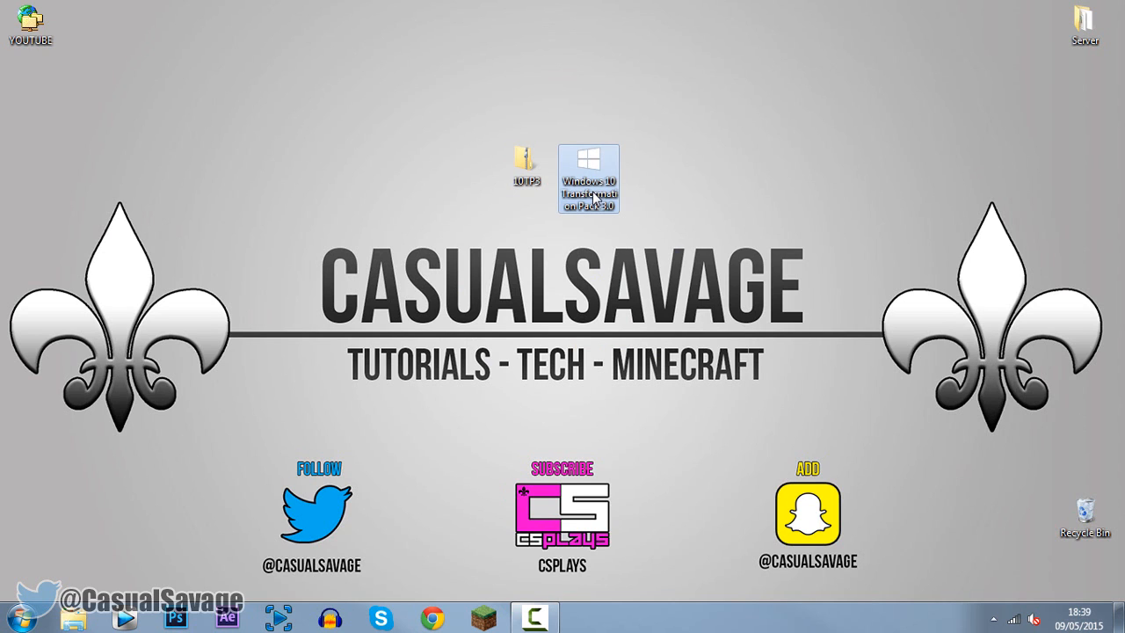
{"action": "mouse_move", "coordinate": [588, 176]}
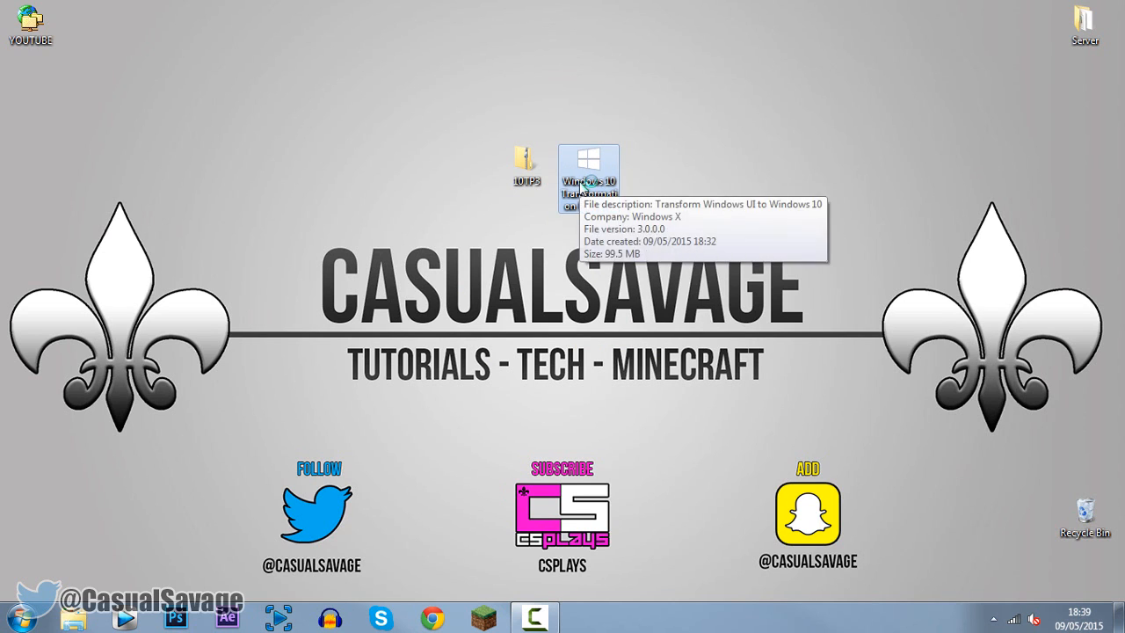
{"action": "double_click", "coordinate": [587, 171]}
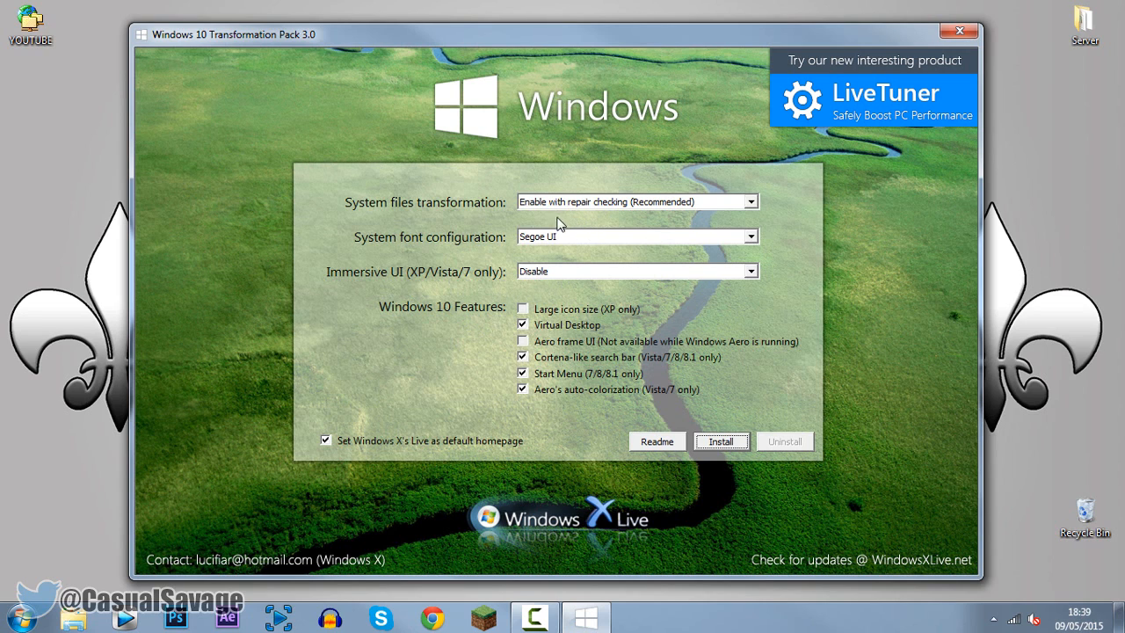
{"action": "mouse_move", "coordinate": [643, 308]}
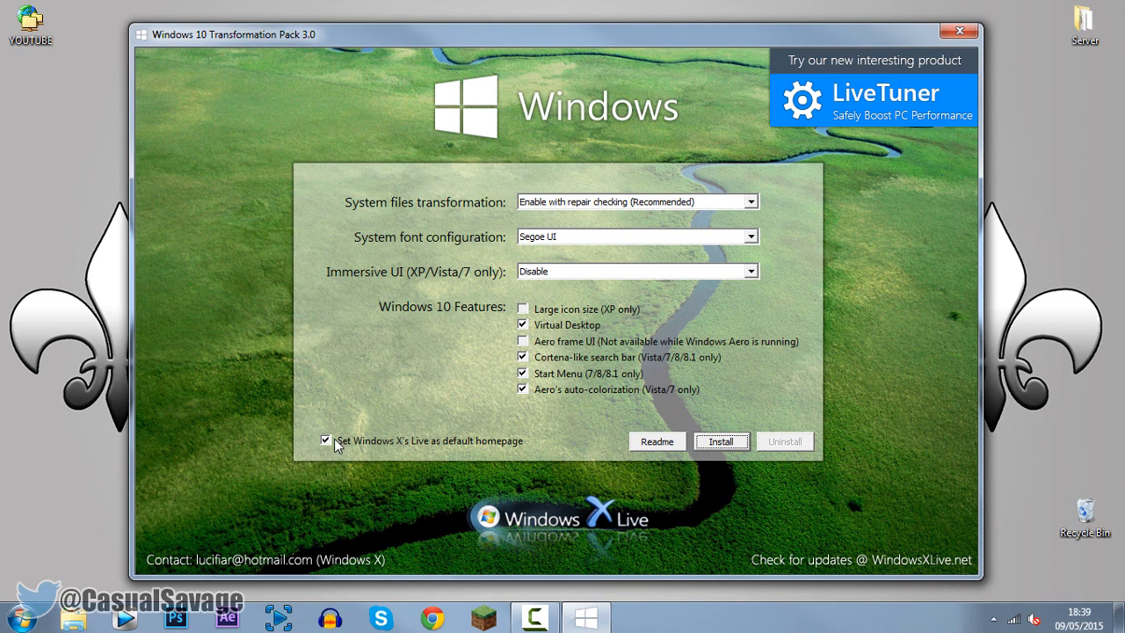
{"action": "left_click", "coordinate": [326, 440]}
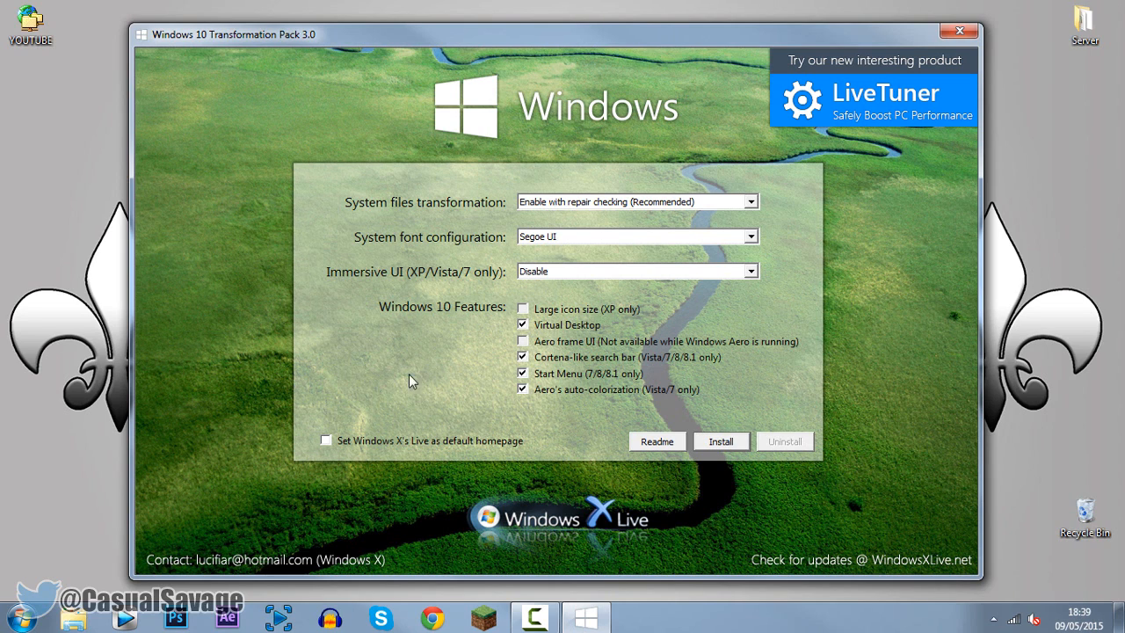
{"action": "mouse_move", "coordinate": [740, 446]}
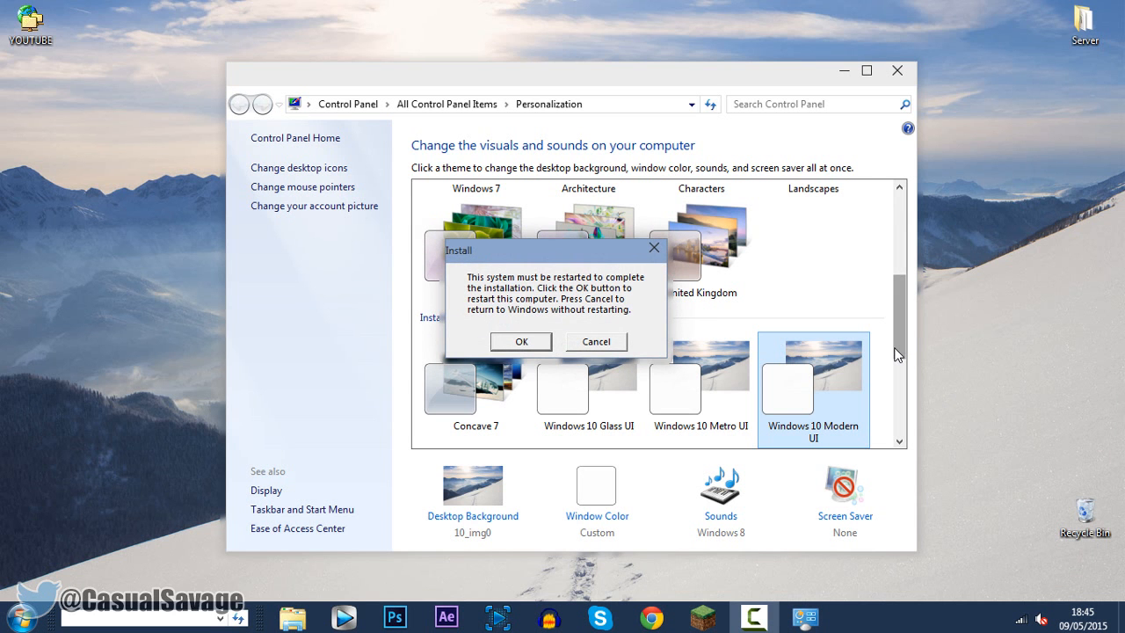
{"action": "mouse_move", "coordinate": [604, 356]}
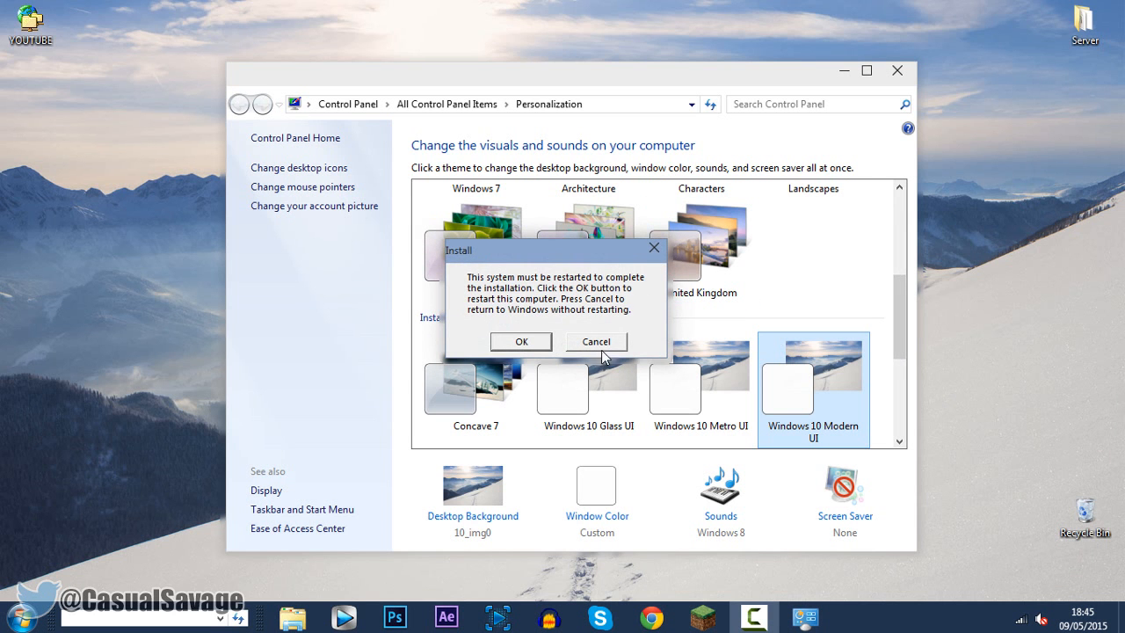
{"action": "mouse_move", "coordinate": [668, 303]}
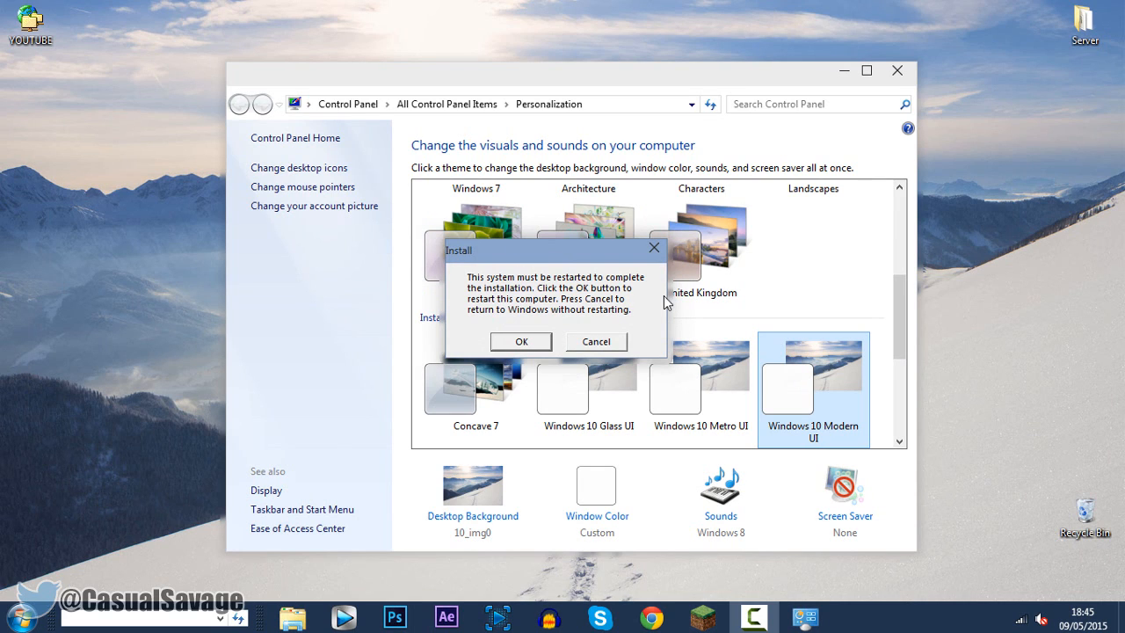
- Cancel the restart prompt and close the Personalization window
{"action": "left_click", "coordinate": [595, 341]}
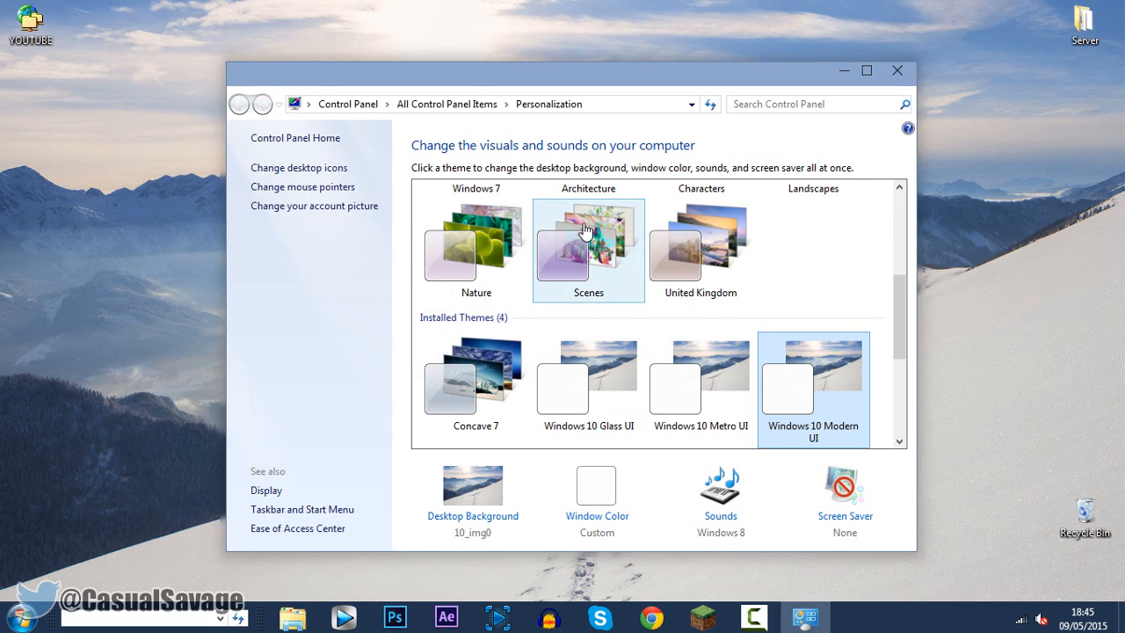
{"action": "left_click", "coordinate": [896, 70]}
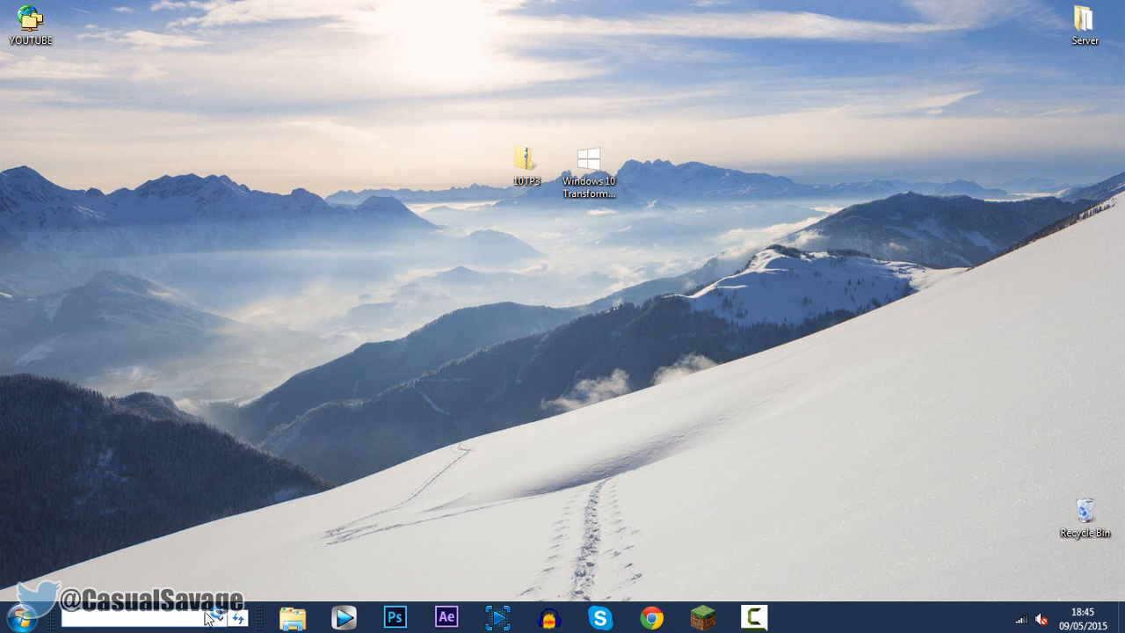
{"action": "type", "text": "http://amaozn/"}
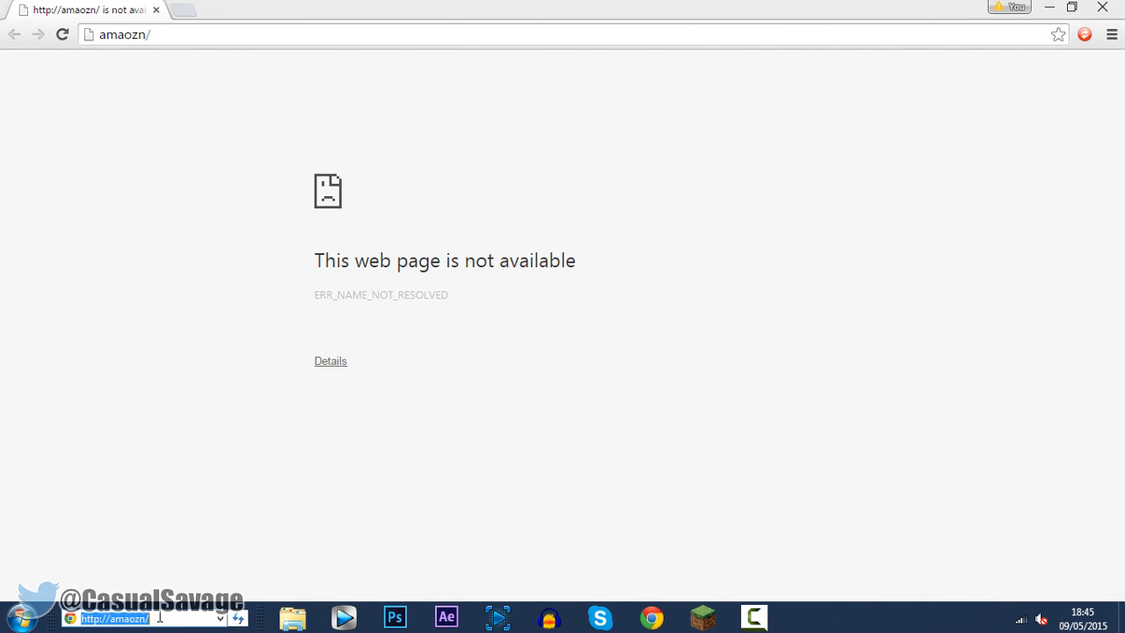
{"action": "type", "text": "youtube.co"}
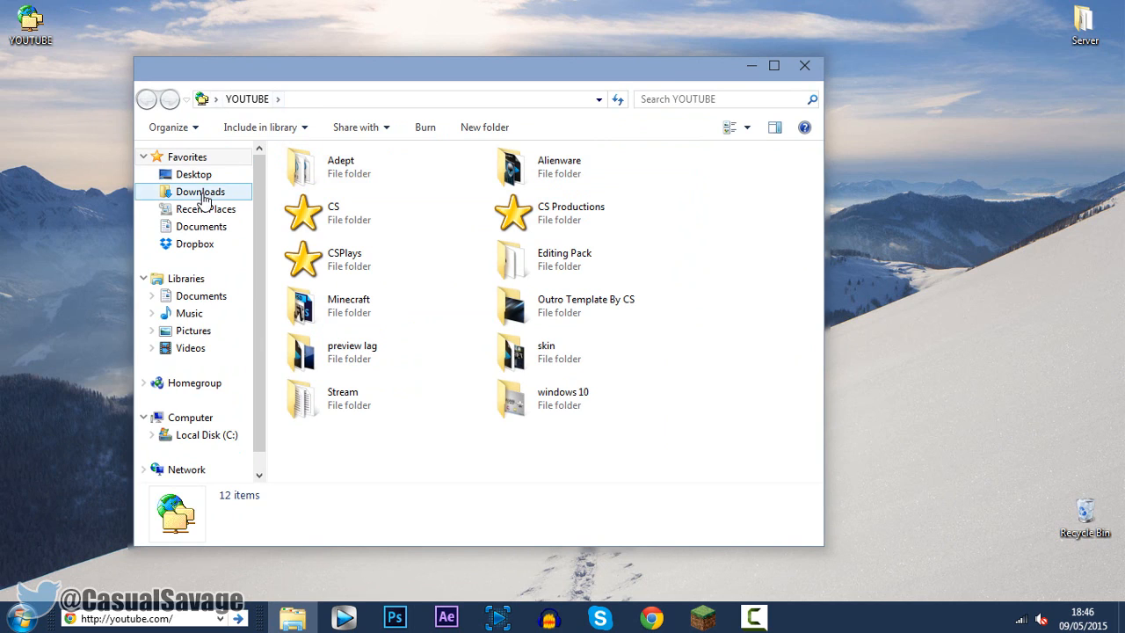
- Browse the Windows 10-style Start menu's All Programs list, go back, and close the menu
{"action": "left_click", "coordinate": [193, 174]}
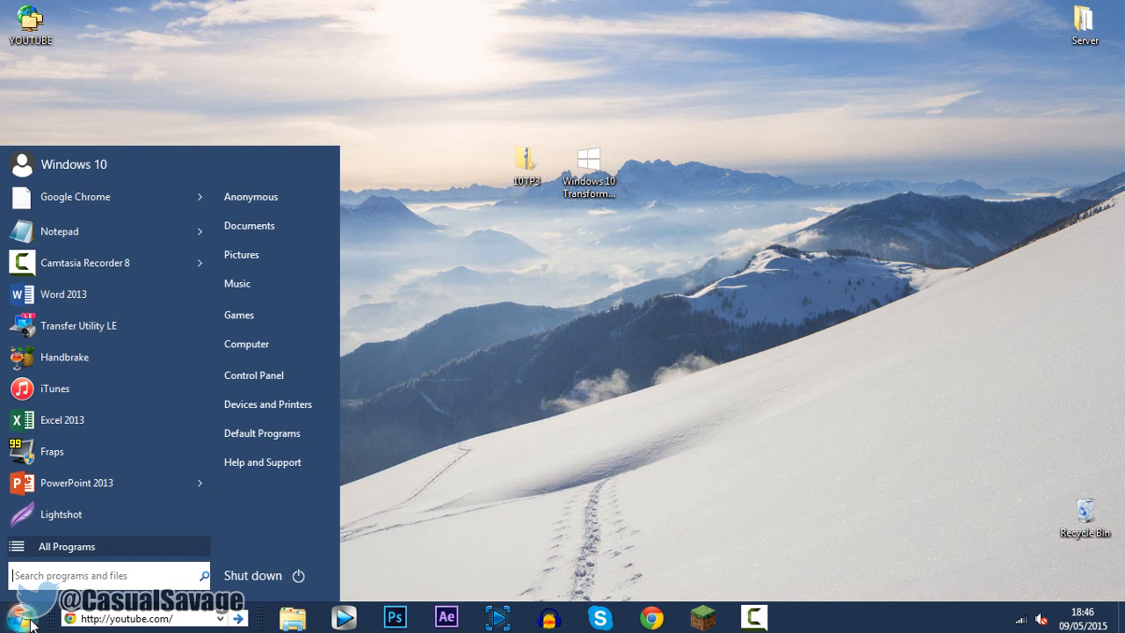
{"action": "mouse_move", "coordinate": [73, 172]}
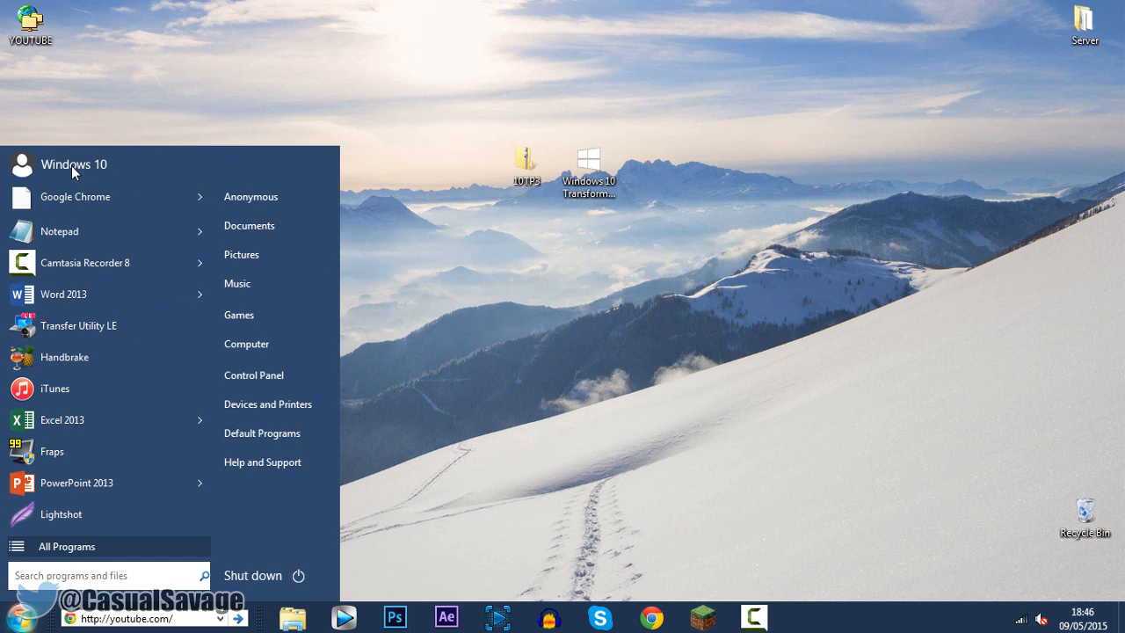
{"action": "mouse_move", "coordinate": [106, 294]}
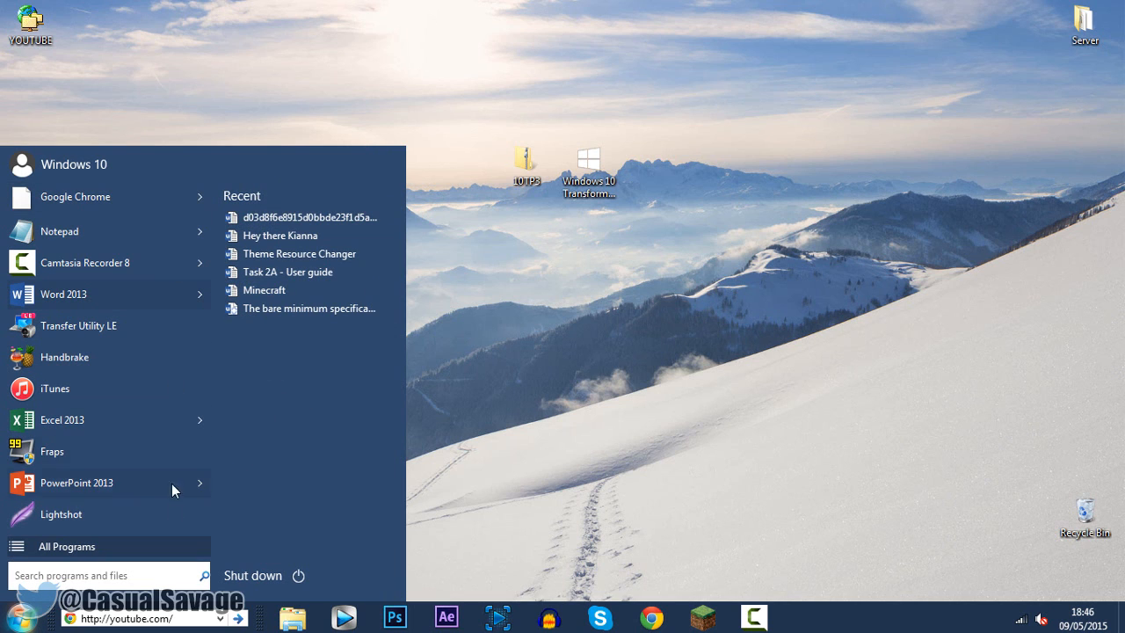
{"action": "left_click", "coordinate": [67, 546]}
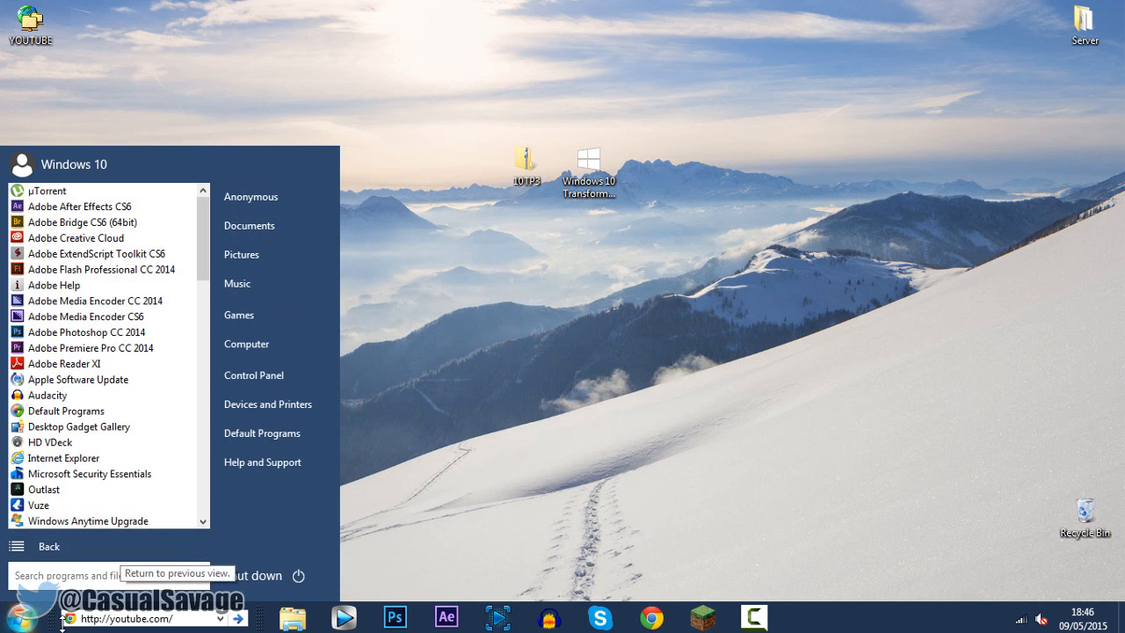
{"action": "left_click", "coordinate": [474, 455]}
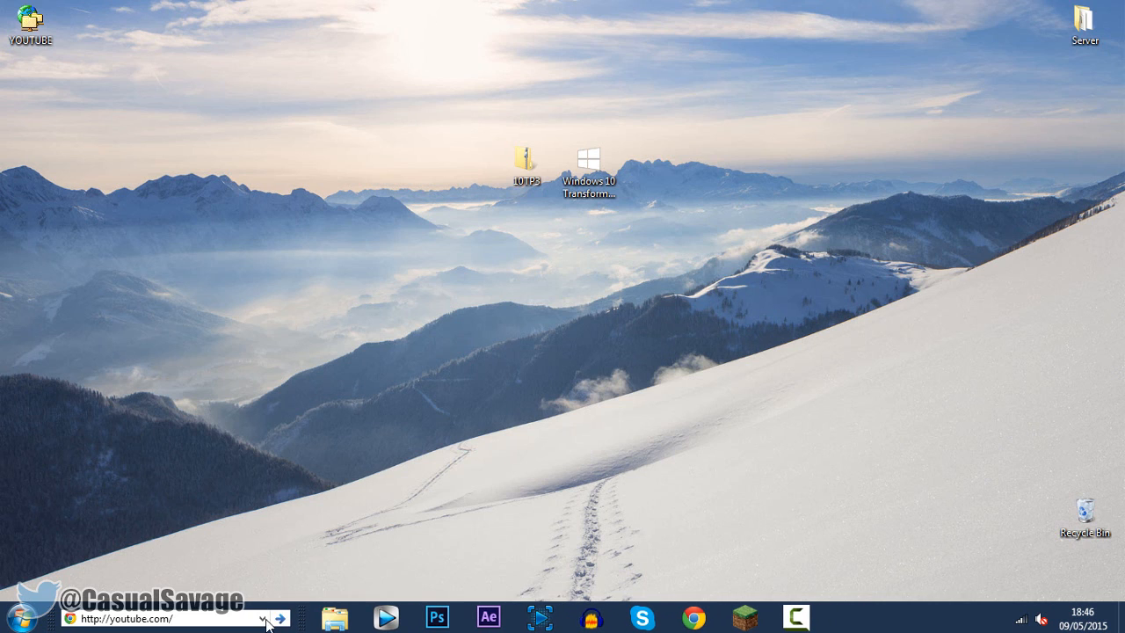
{"action": "left_click", "coordinate": [263, 618]}
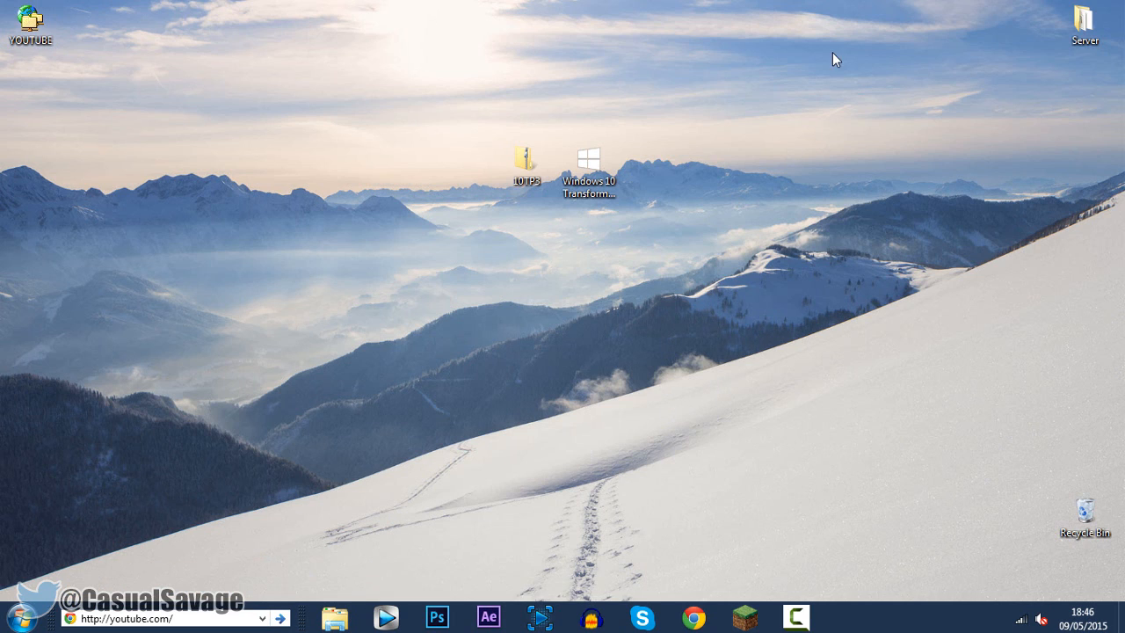
{"action": "right_click", "coordinate": [684, 233]}
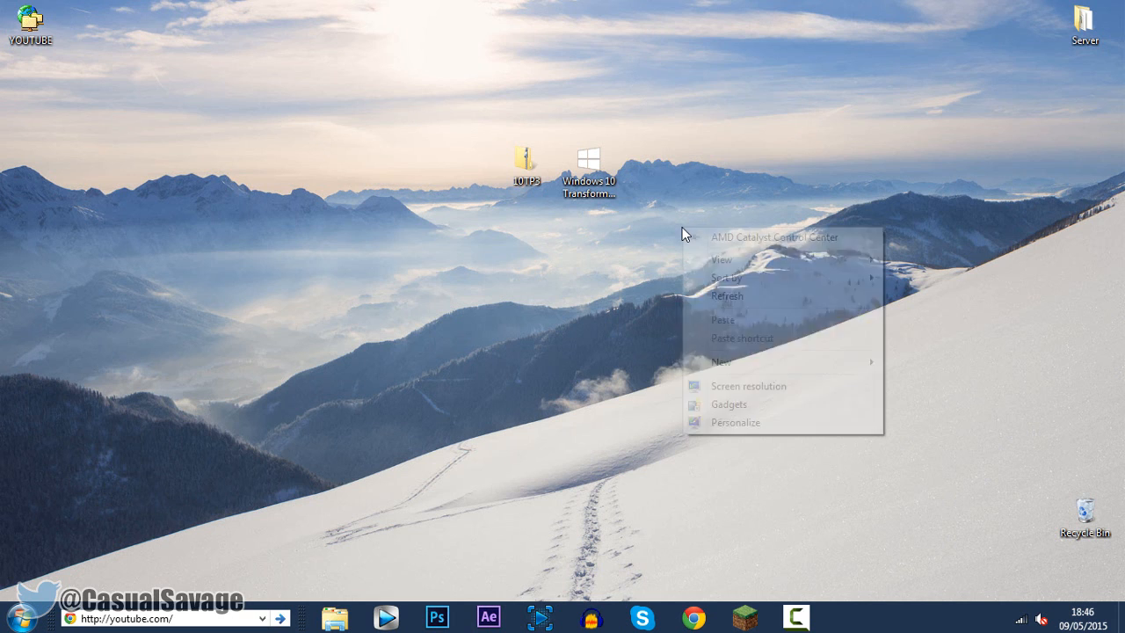
{"action": "left_click", "coordinate": [736, 422]}
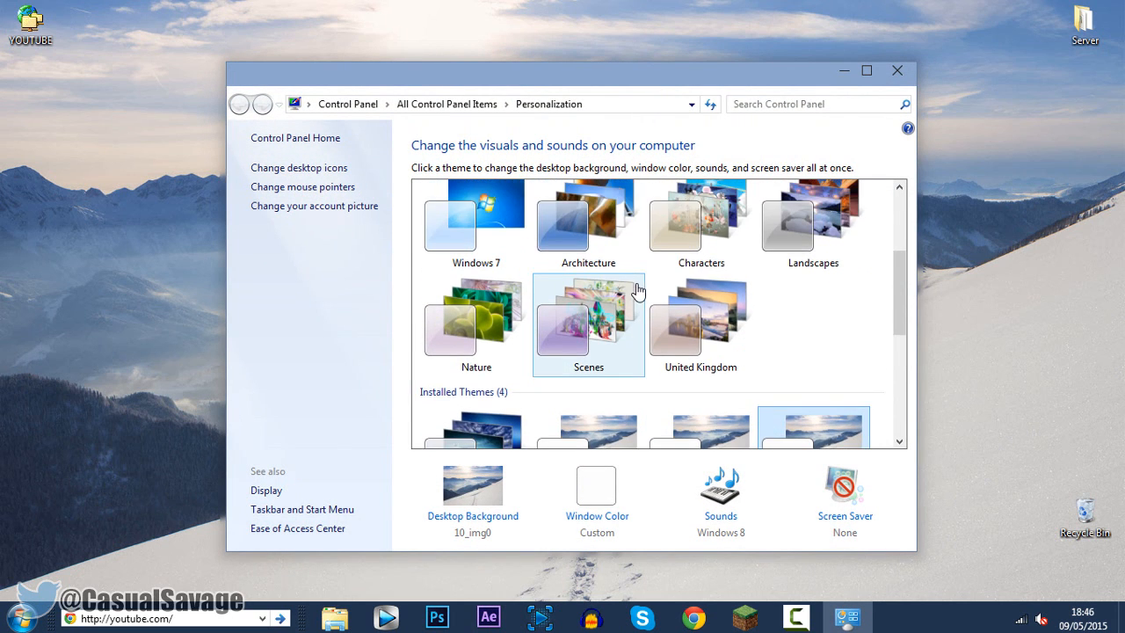
{"action": "scroll", "scroll_direction": "down", "scroll_amount": 3}
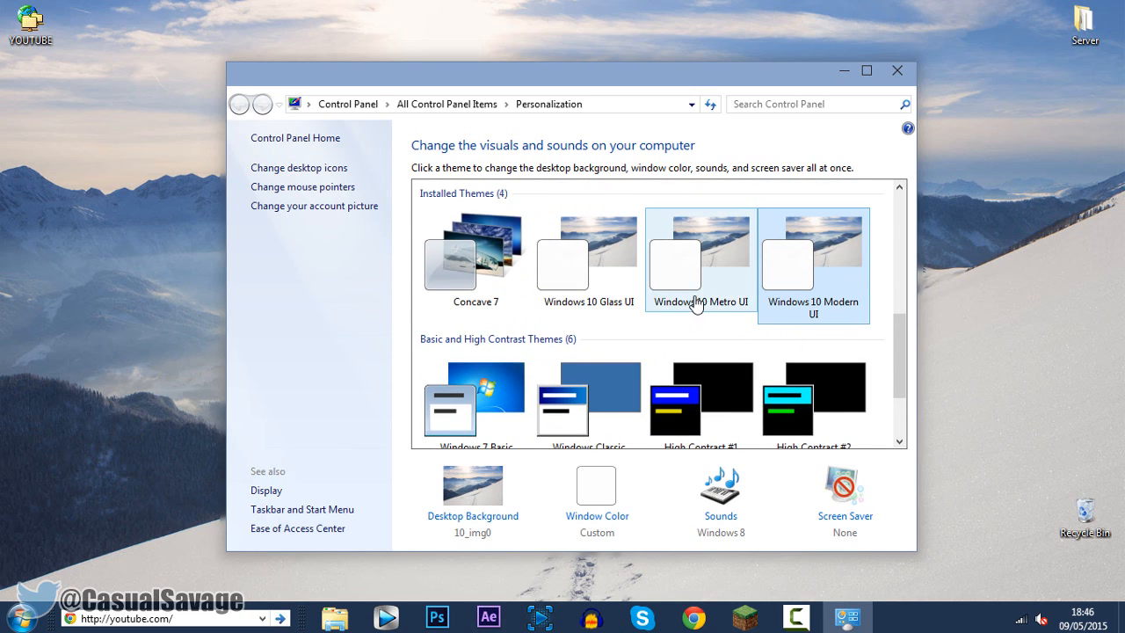
{"action": "left_click", "coordinate": [812, 264]}
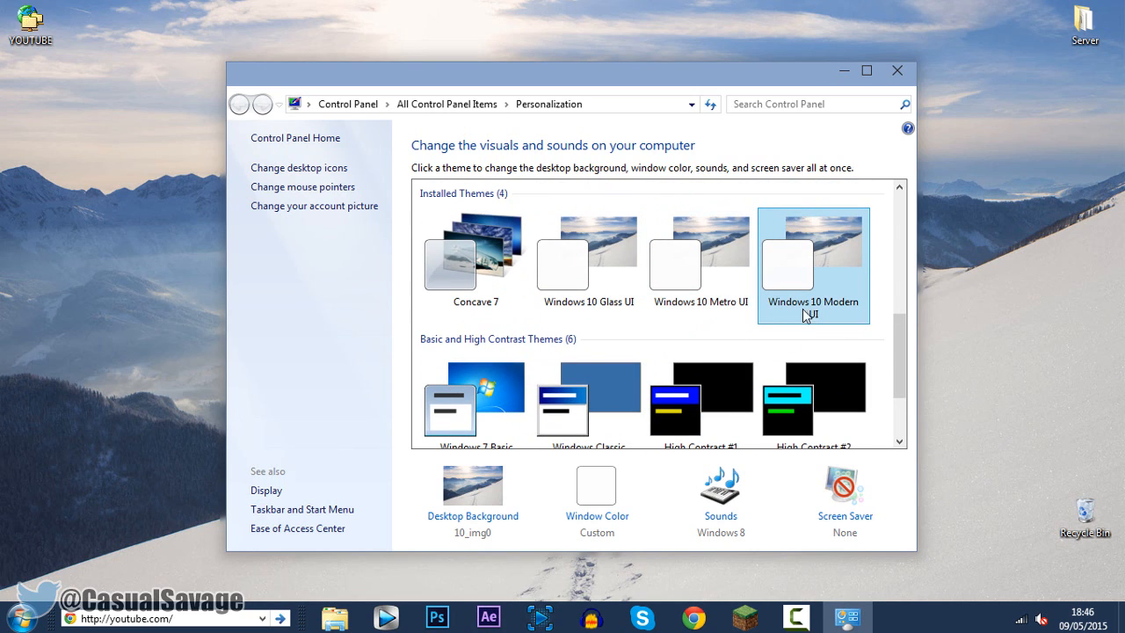
{"action": "left_click", "coordinate": [587, 251]}
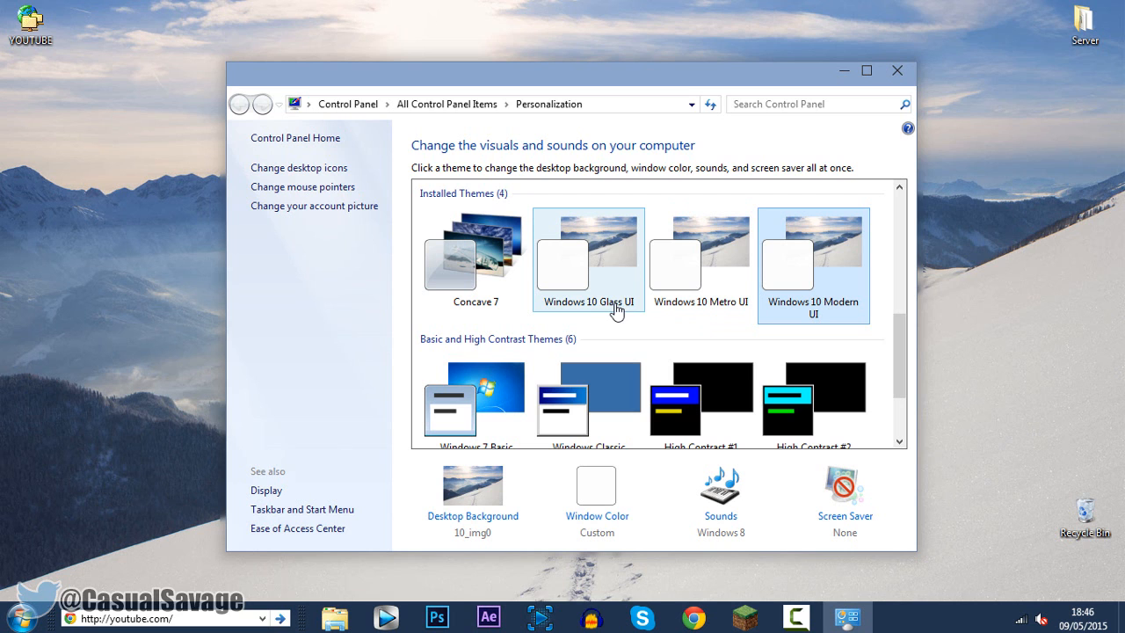
{"action": "left_click", "coordinate": [587, 255]}
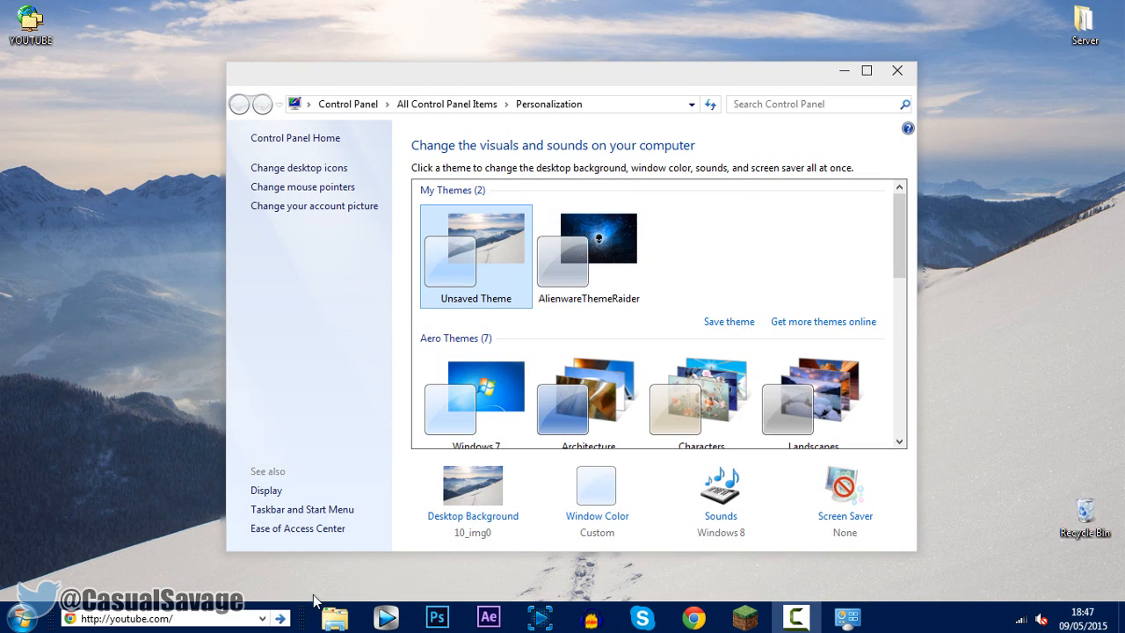
{"action": "mouse_move", "coordinate": [655, 341]}
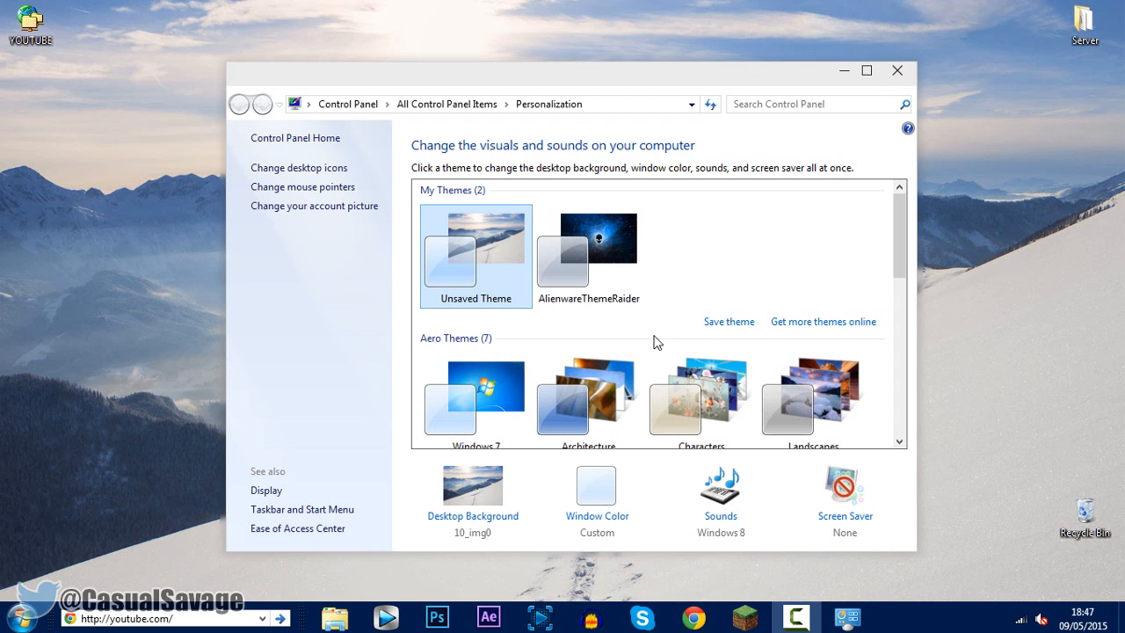
{"action": "mouse_move", "coordinate": [897, 70]}
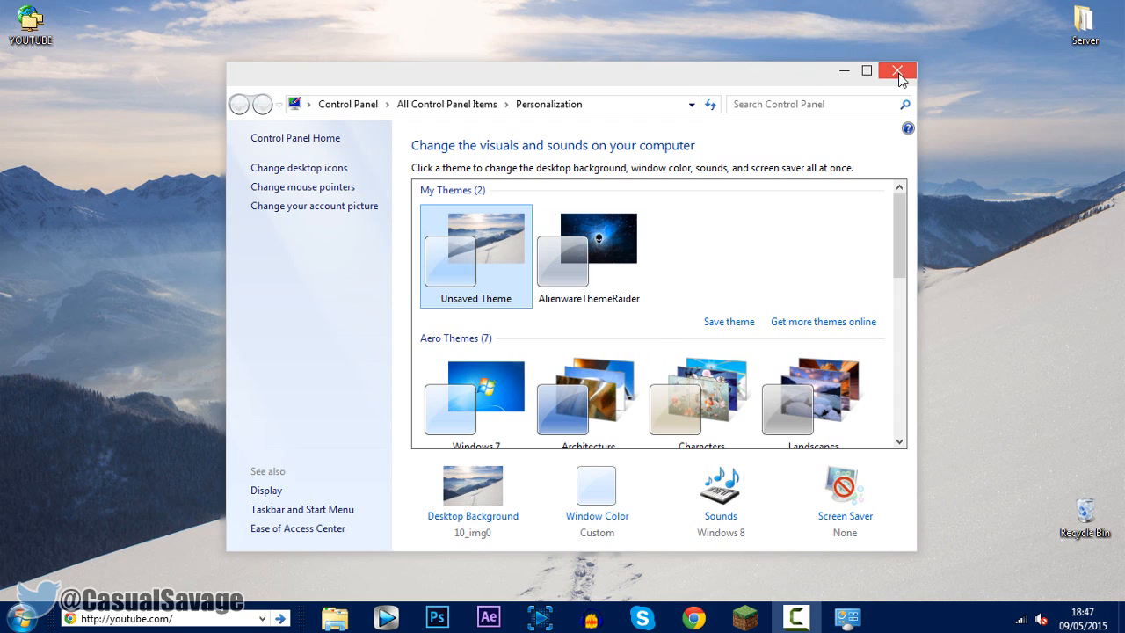
{"action": "left_click", "coordinate": [895, 70]}
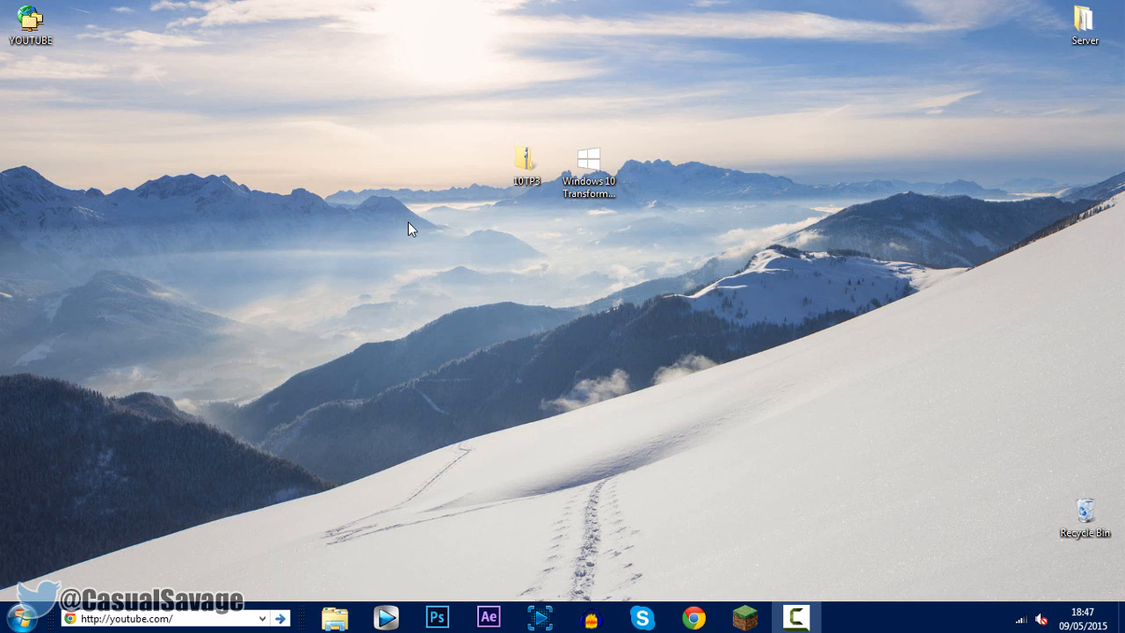
{"action": "mouse_move", "coordinate": [303, 246]}
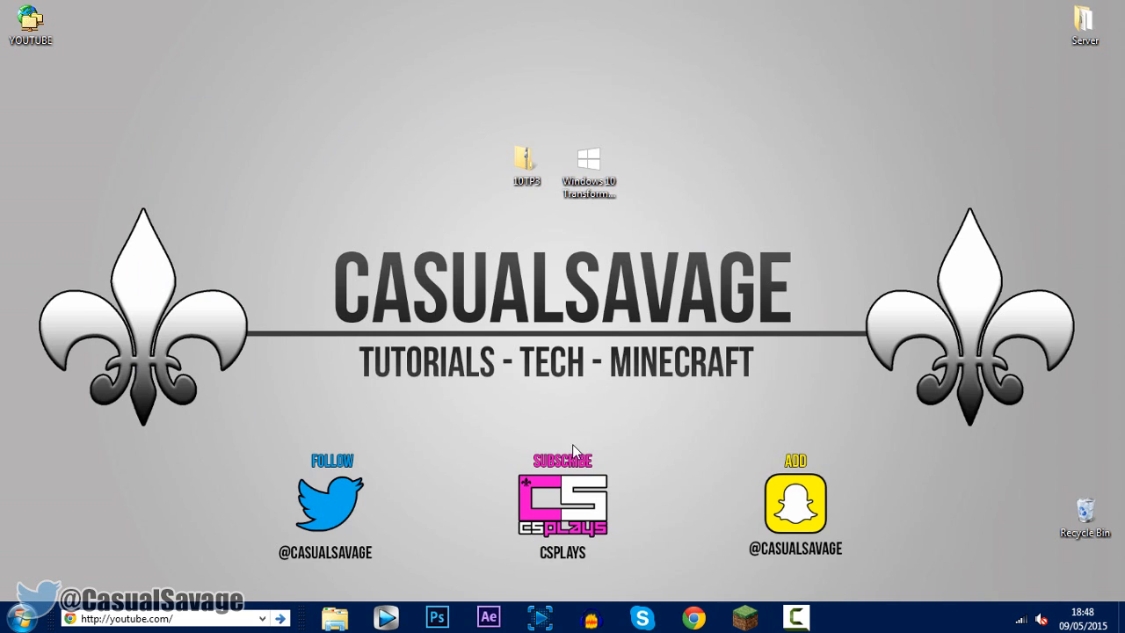
- Apply the CasualSavage tutorials banner as the desktop wallpaper
{"action": "left_click", "coordinate": [10, 619]}
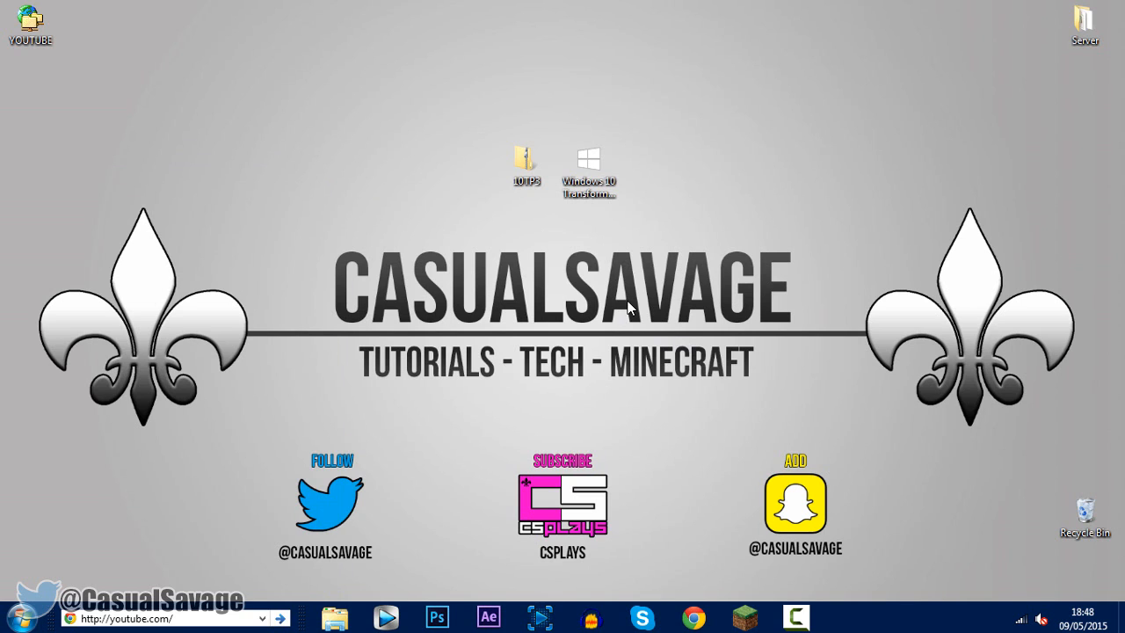
{"action": "mouse_move", "coordinate": [351, 136]}
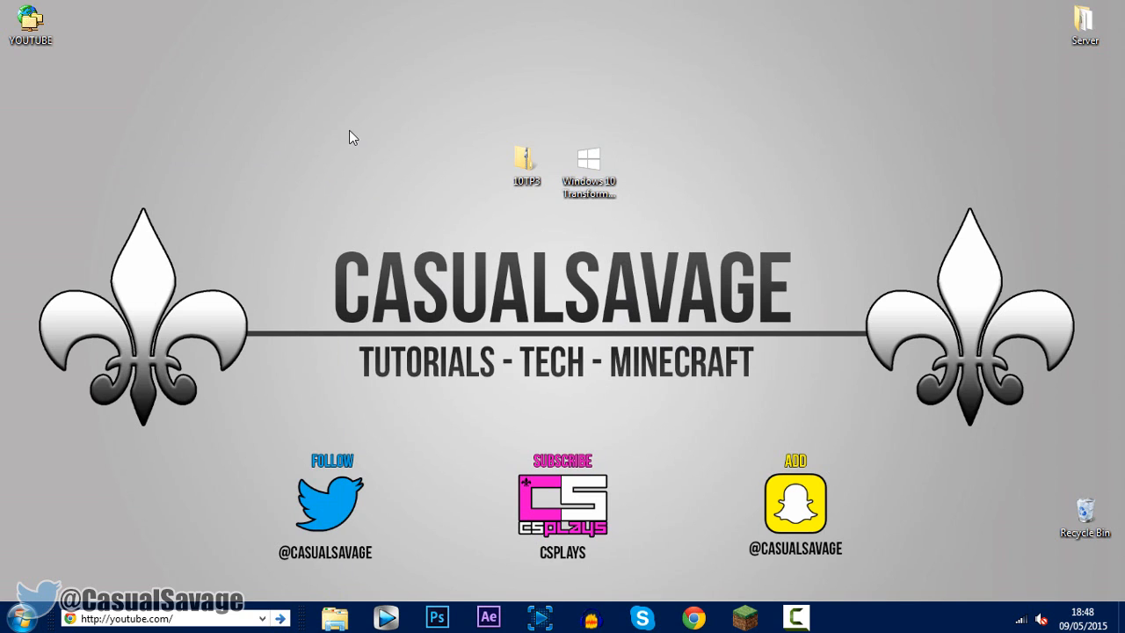
{"action": "double_click", "coordinate": [587, 167]}
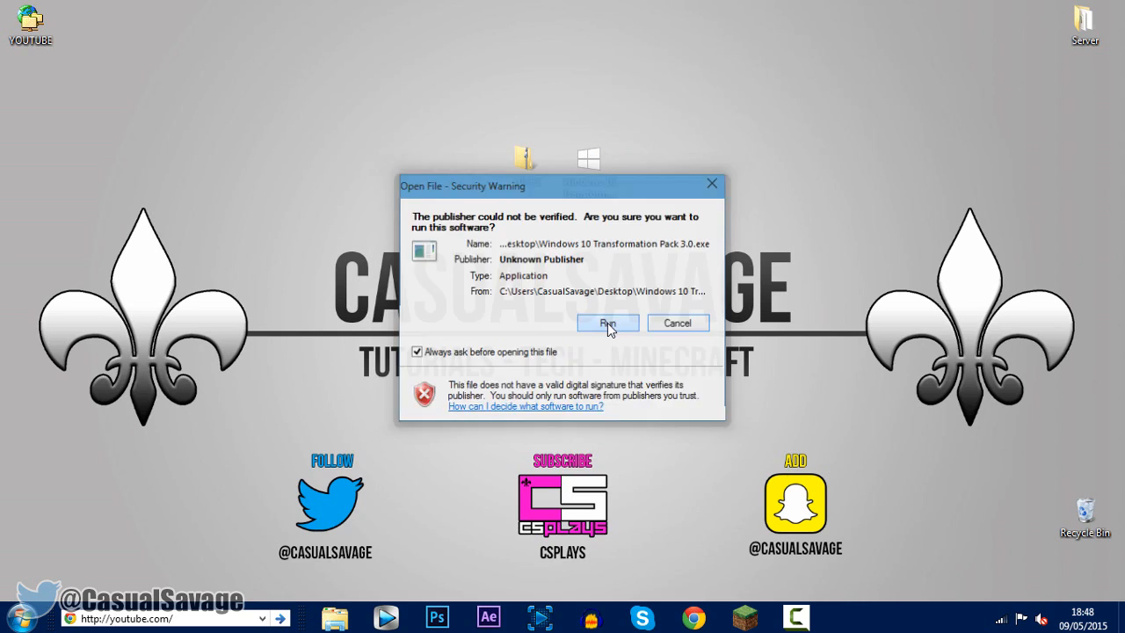
{"action": "left_click", "coordinate": [606, 323]}
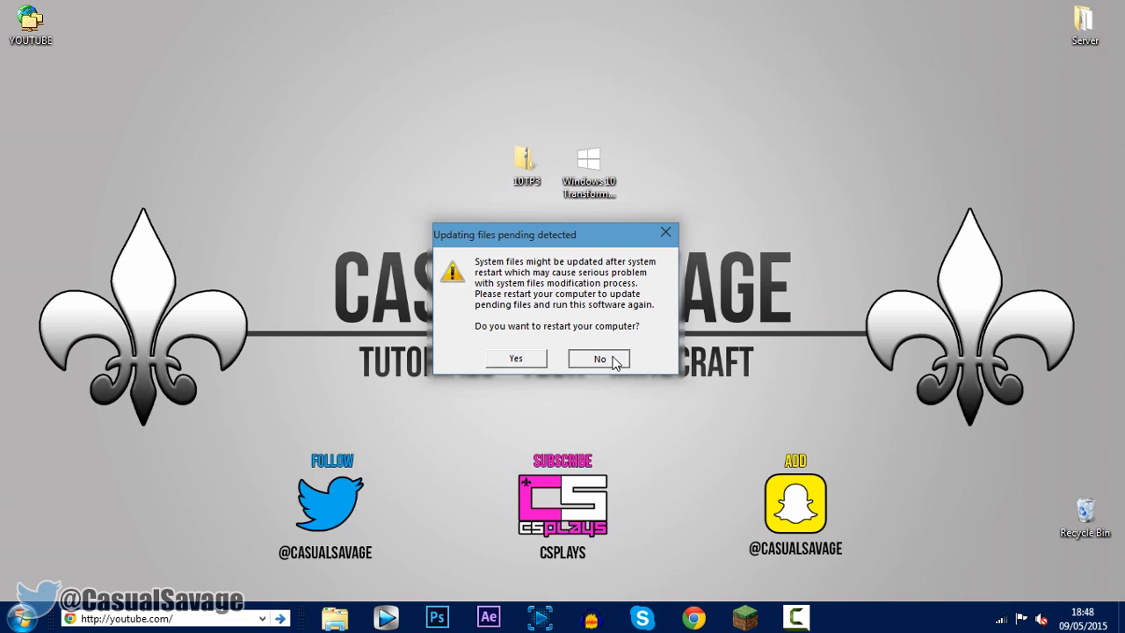
{"action": "left_click", "coordinate": [599, 359]}
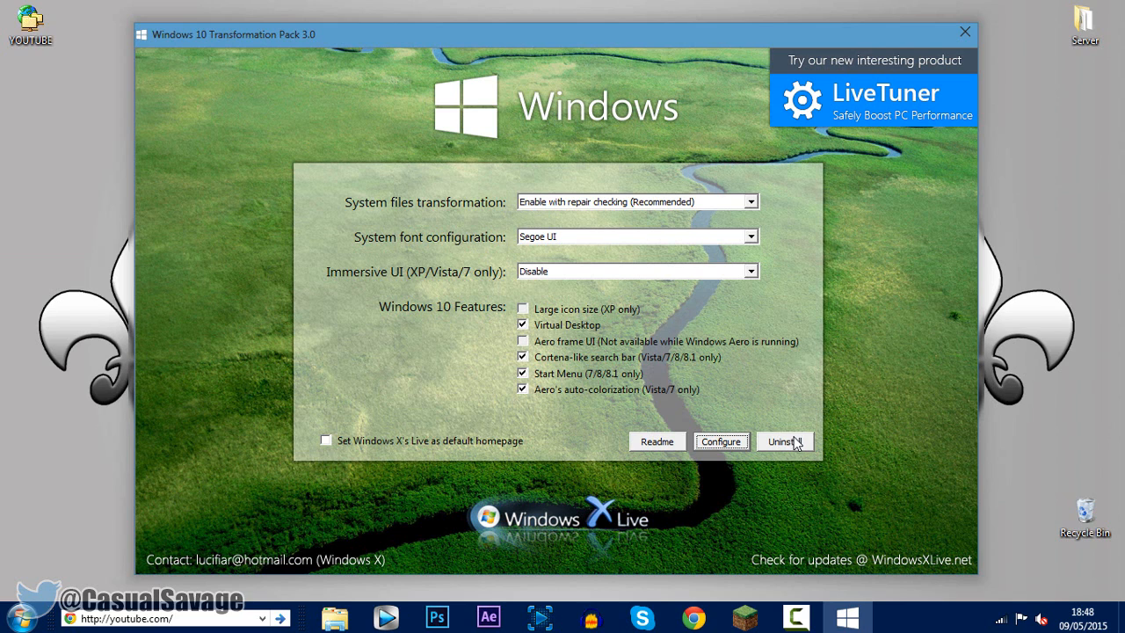
{"action": "mouse_move", "coordinate": [964, 33]}
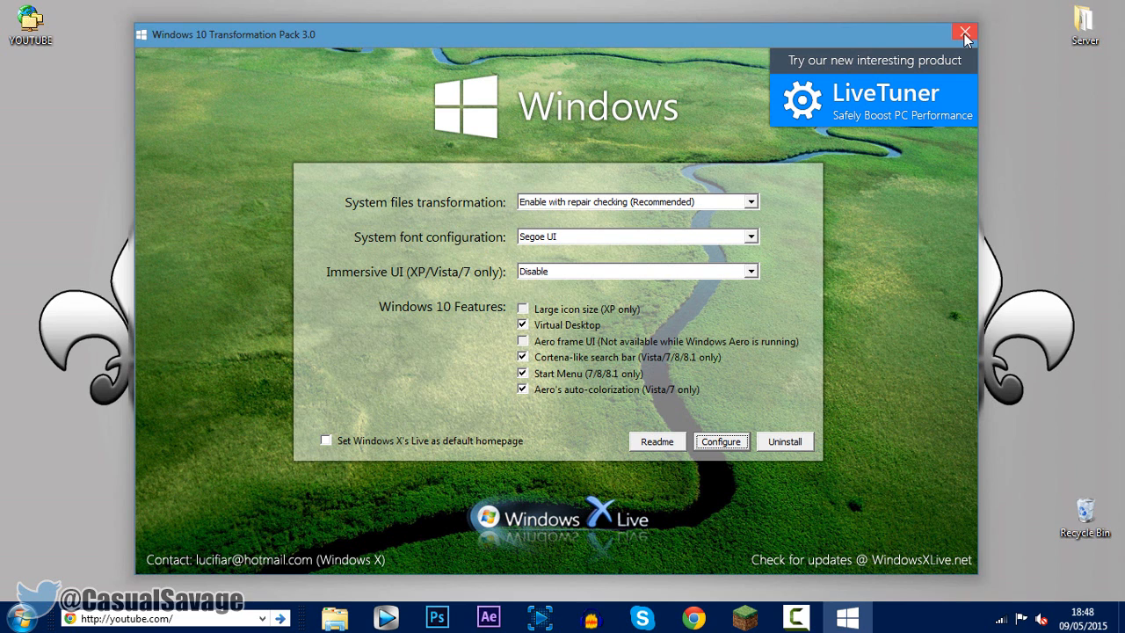
{"action": "left_click", "coordinate": [964, 33]}
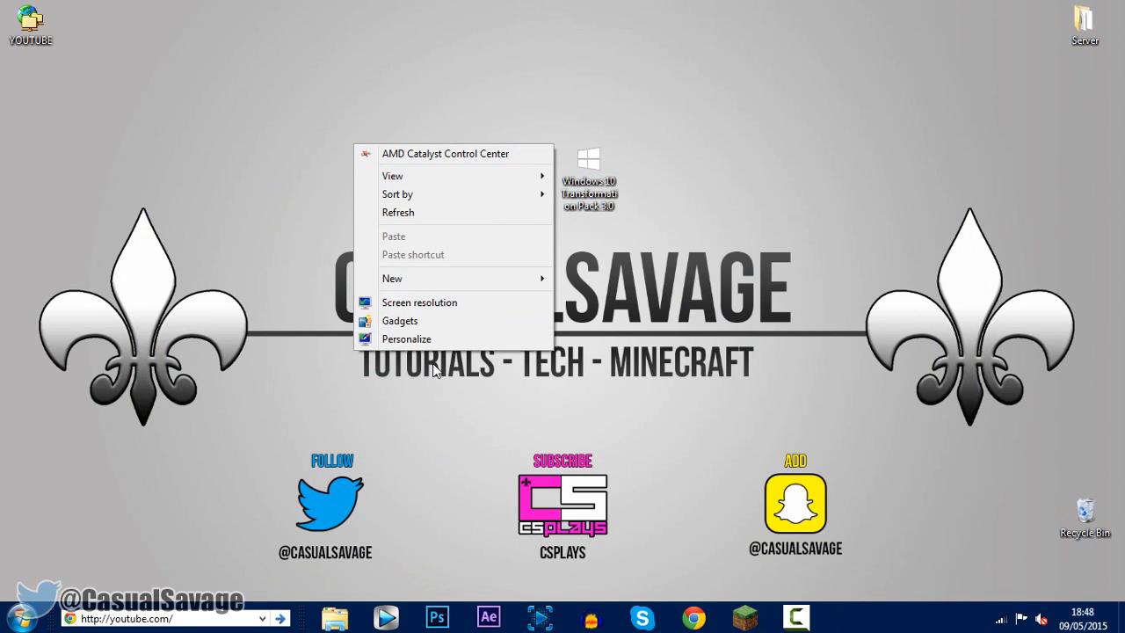
- Apply the Windows 7 Aero theme from Personalization, close it, and select the Transformation Pack icon
{"action": "left_click", "coordinate": [406, 339]}
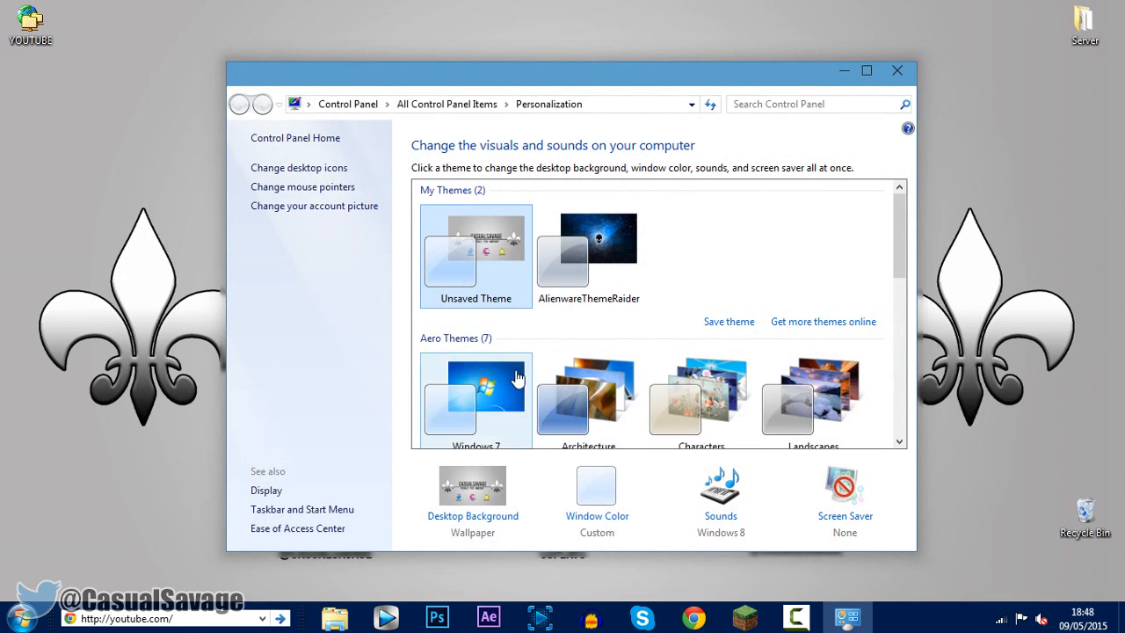
{"action": "left_click", "coordinate": [475, 399]}
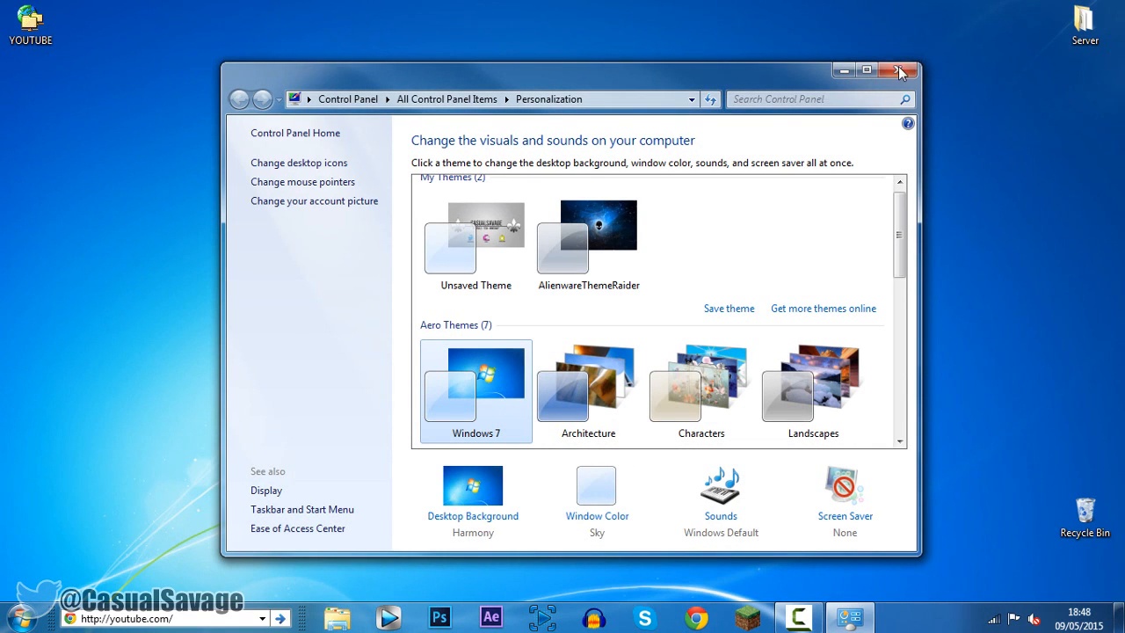
{"action": "left_click", "coordinate": [898, 70]}
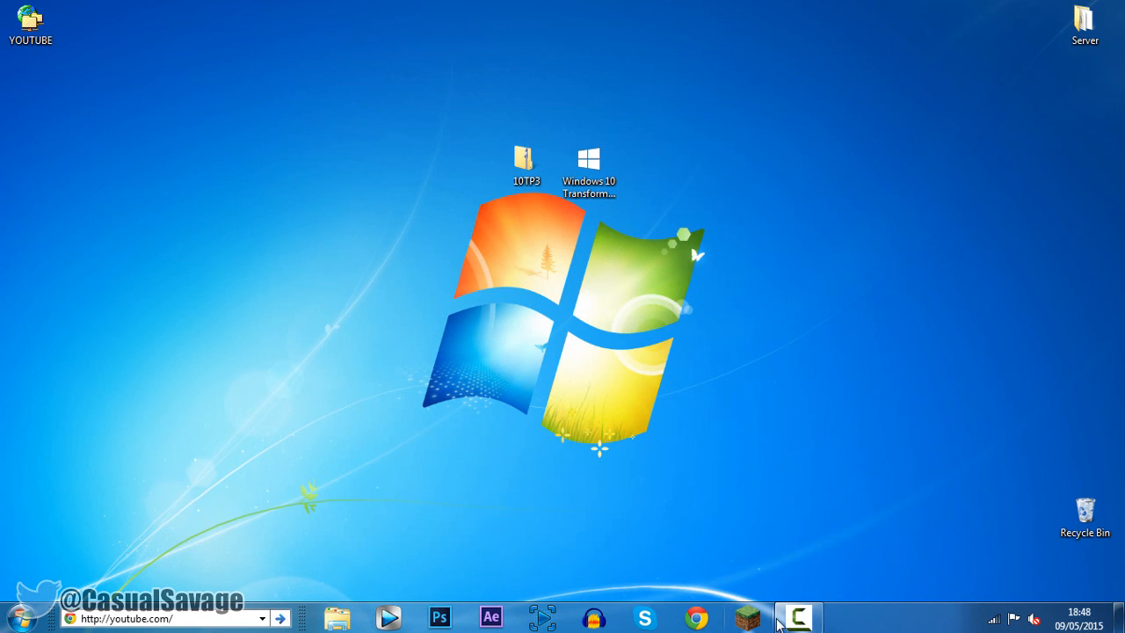
{"action": "left_click", "coordinate": [588, 167]}
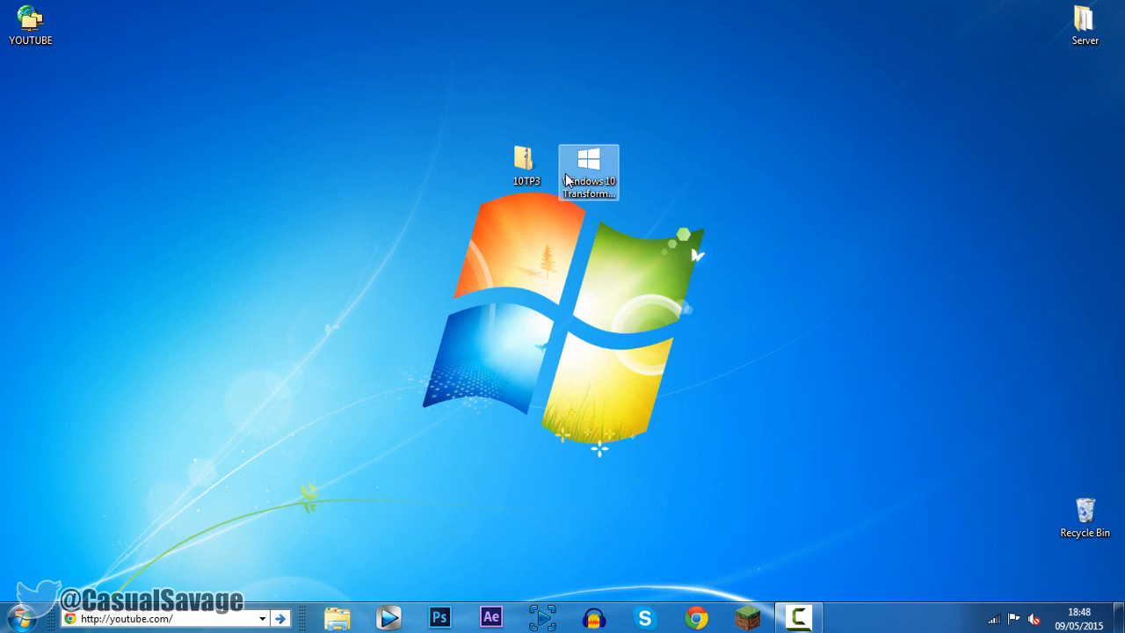